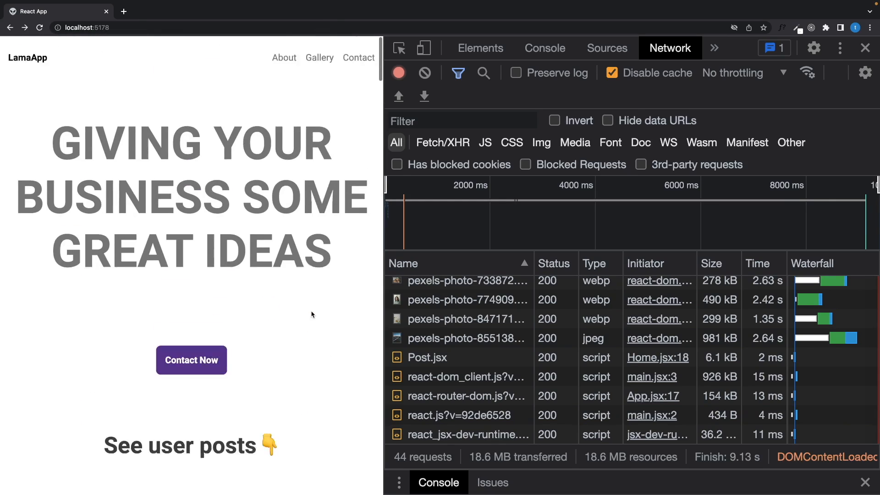
# - Reload localhost to re-record requests, visit a page, return home and expand the peacock post's comments
pyautogui.click(284, 57)
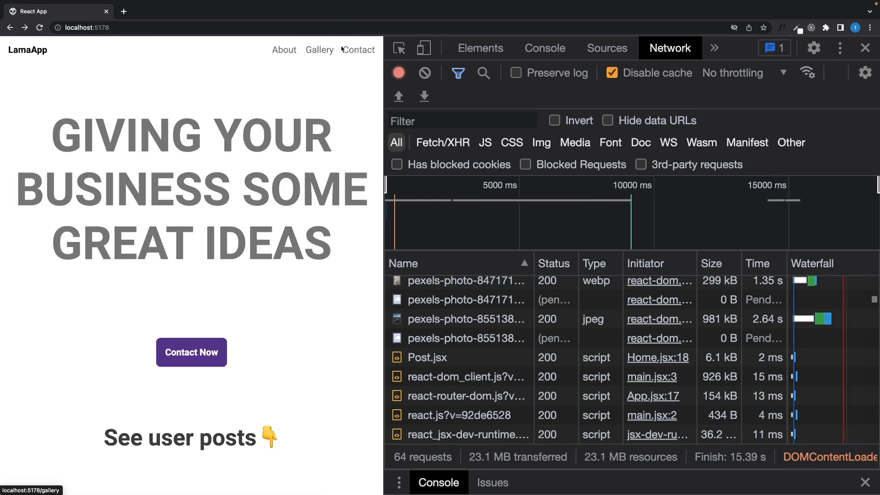
pyautogui.click(359, 50)
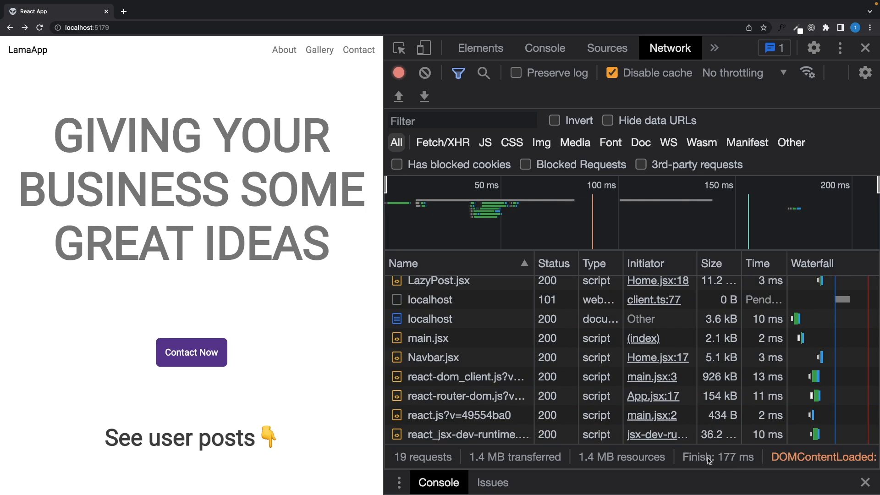
pyautogui.moveTo(312, 312)
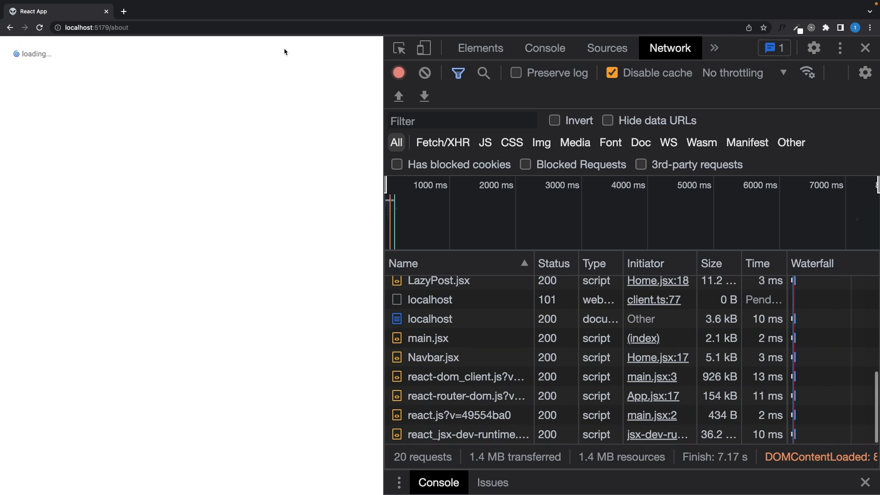
pyautogui.click(10, 27)
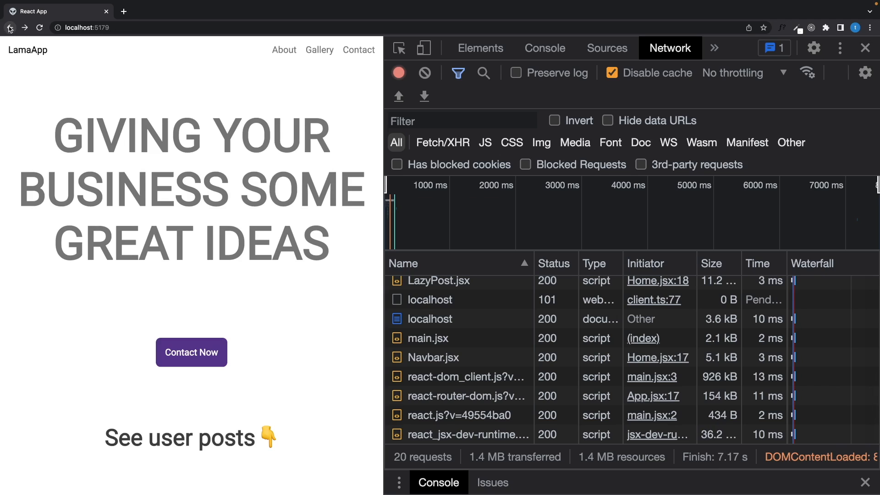
pyautogui.scroll(-3)
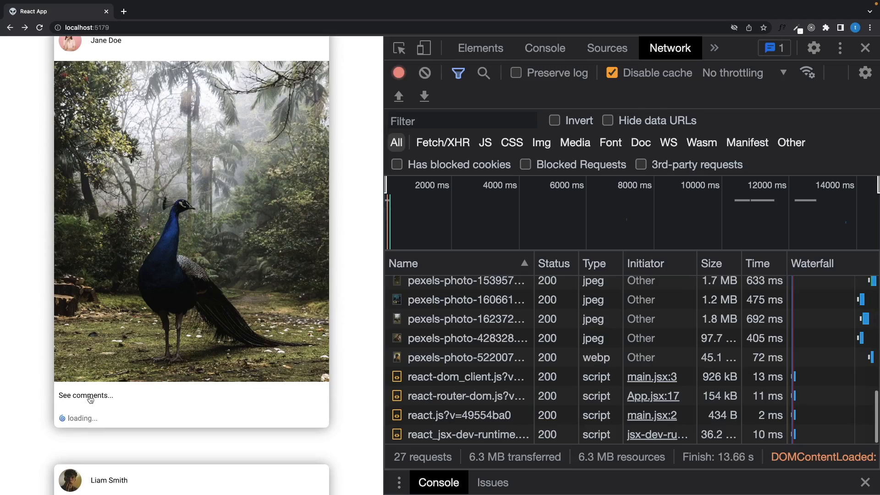
pyautogui.click(86, 396)
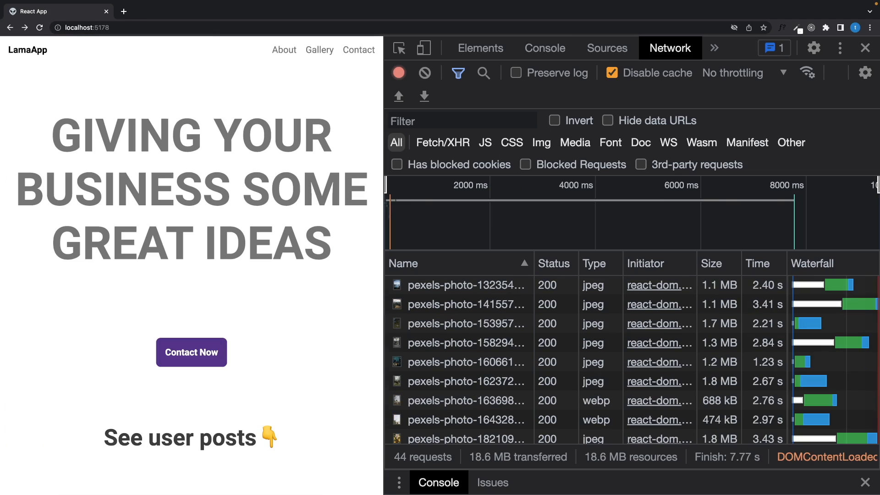
pyautogui.moveTo(726, 459)
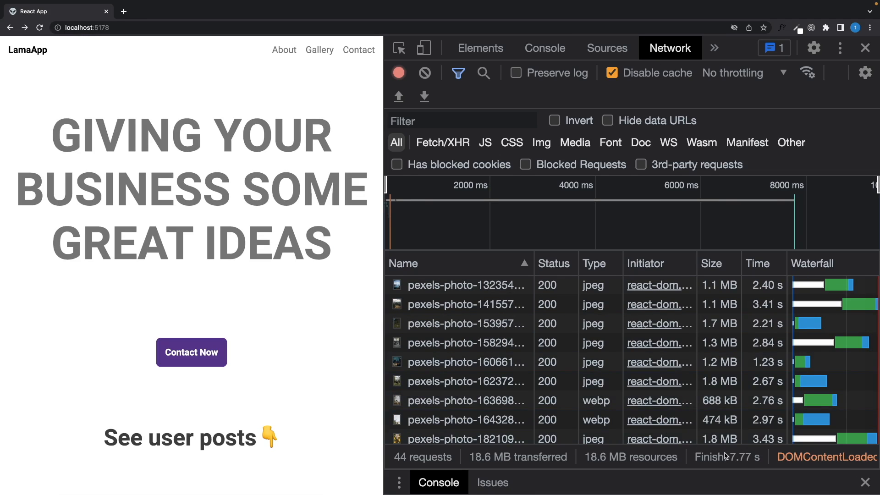
# - Inspect a photo request, reload the page, then expand a post's 'See comments...' further down
pyautogui.click(482, 324)
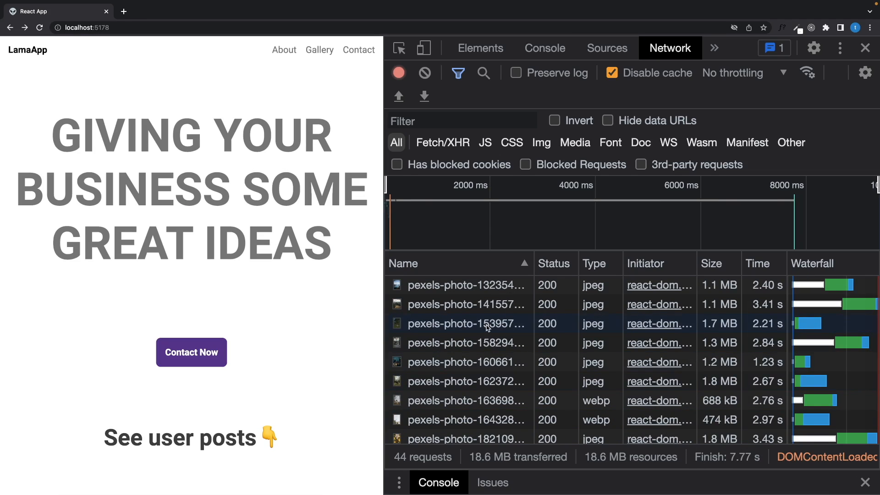
pyautogui.moveTo(579, 332)
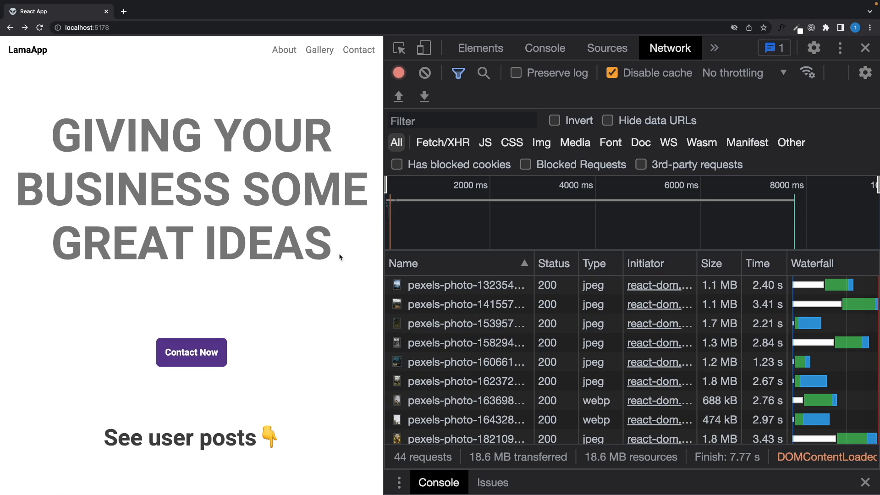
pyautogui.click(284, 50)
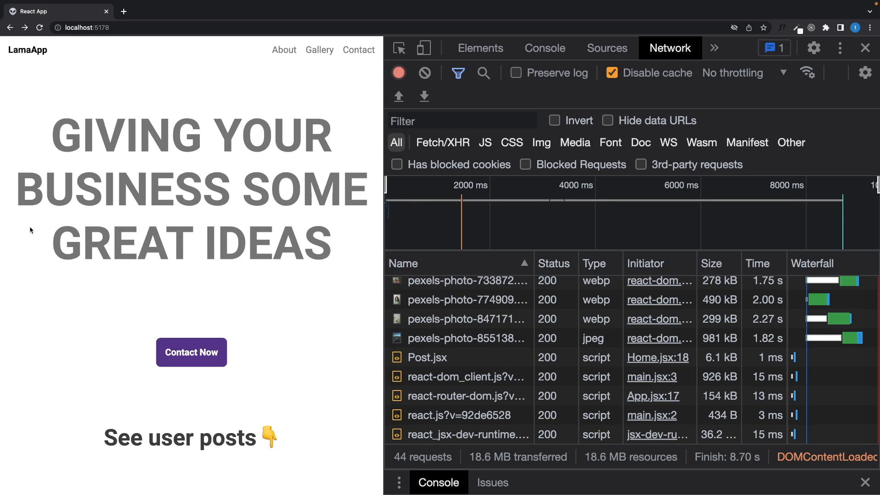
pyautogui.scroll(-3)
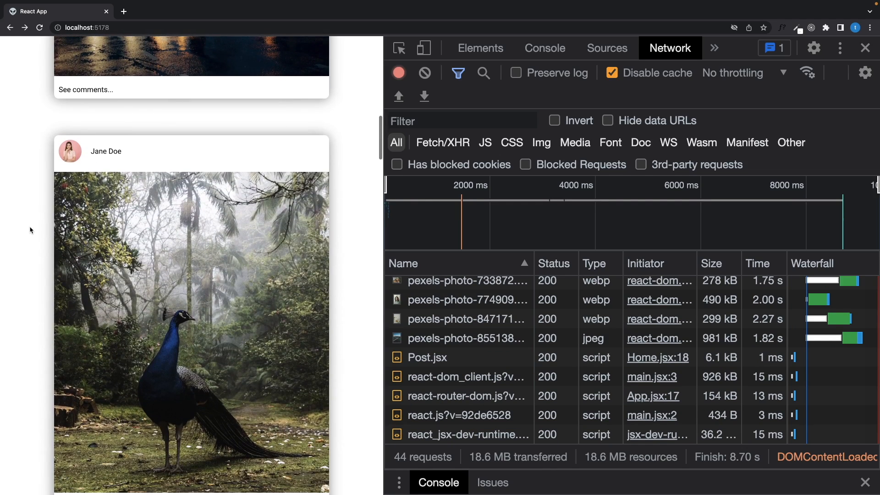
pyautogui.click(86, 90)
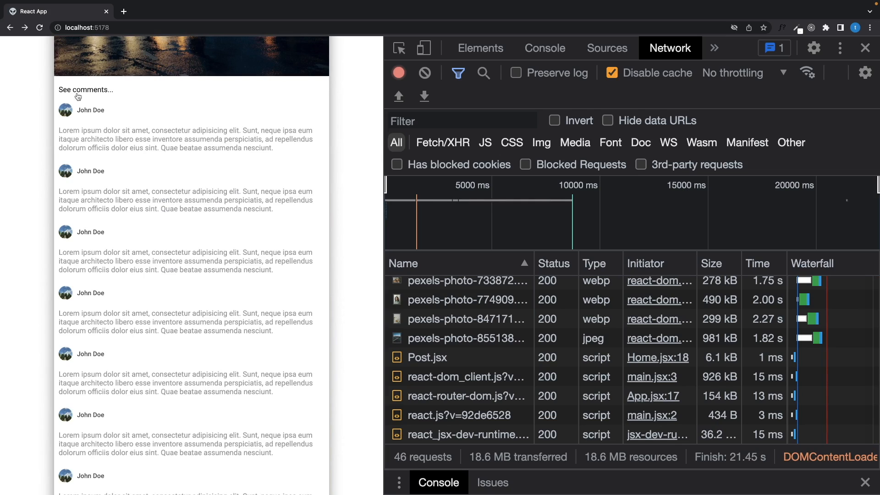
pyautogui.moveTo(275, 115)
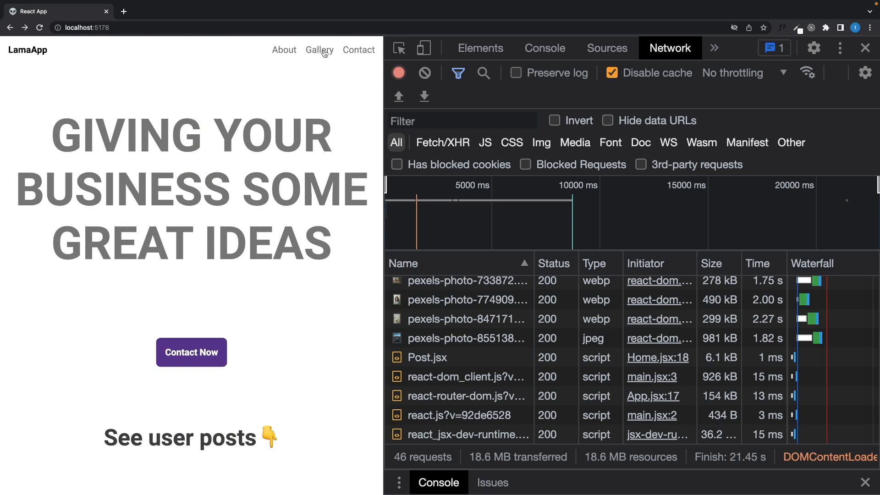
pyautogui.moveTo(284, 303)
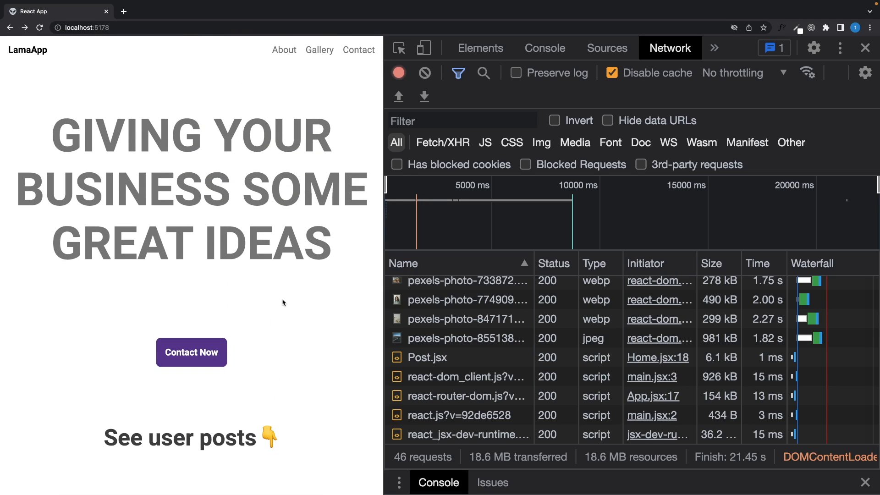
pyautogui.scroll(-3)
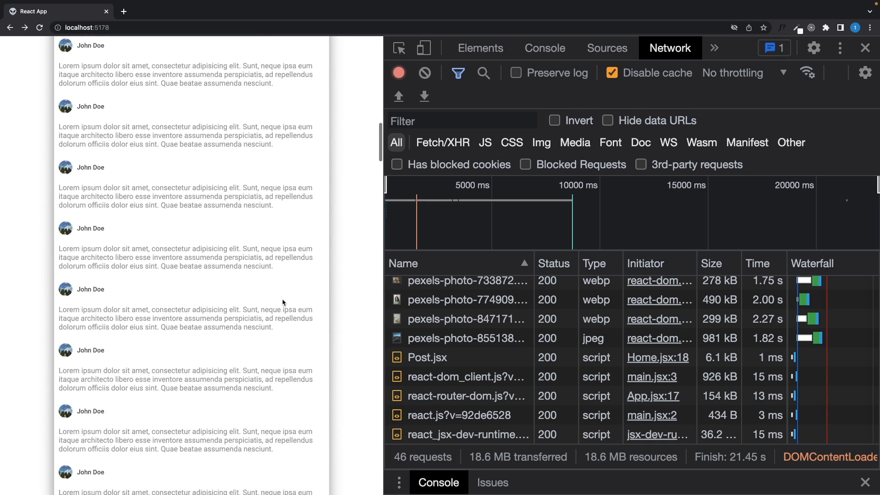
pyautogui.scroll(-3)
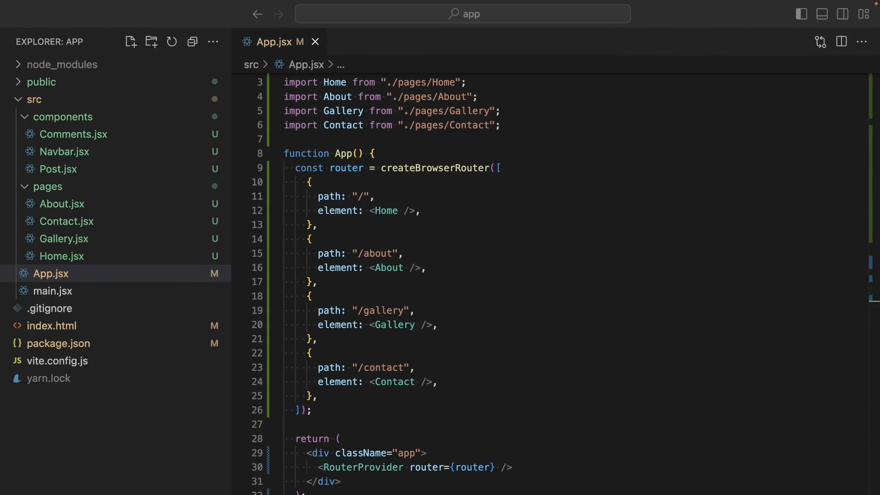
pyautogui.moveTo(323, 248)
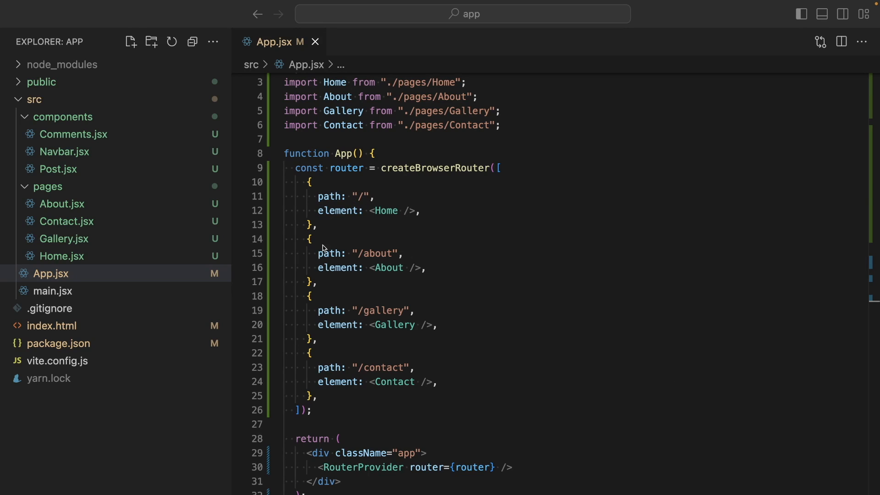
pyautogui.moveTo(409, 187)
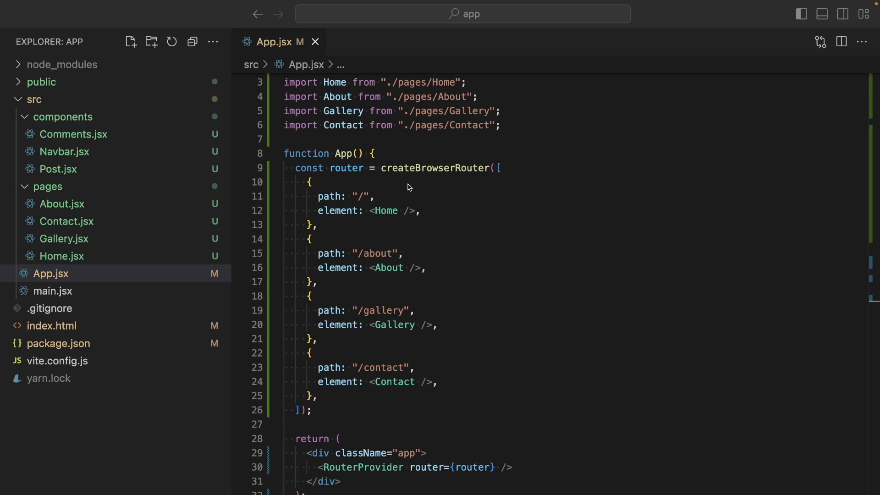
# - Open Post.jsx from src alongside App.jsx and Home.jsx
pyautogui.click(60, 256)
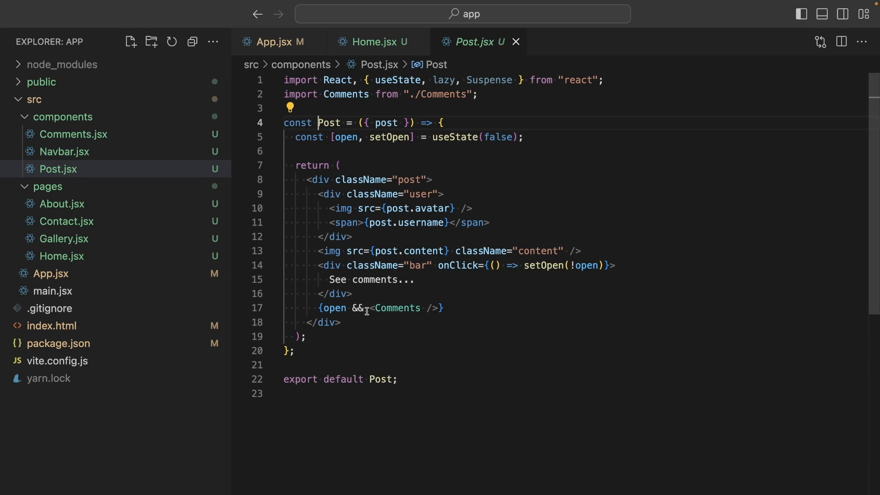
# - Run yarn build in the terminal and scroll through the generated index-a20009b5.js bundle
pyautogui.press('Ctrl+`')
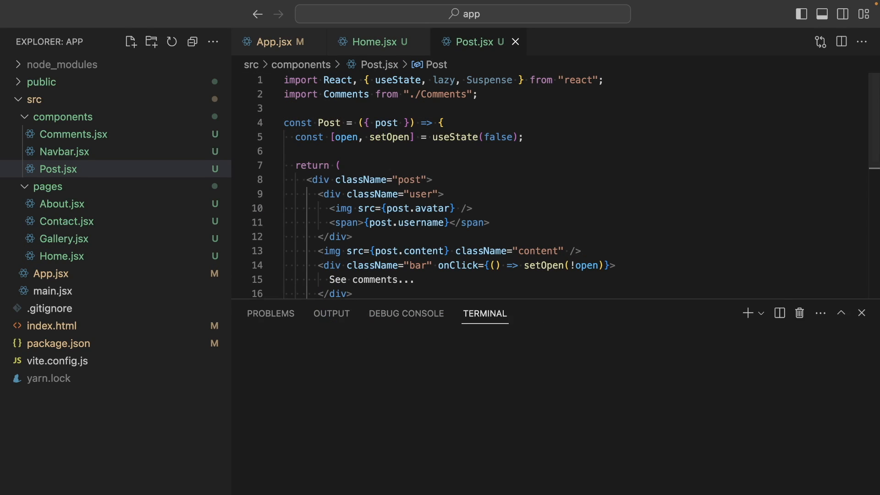
pyautogui.write('yarn buil')
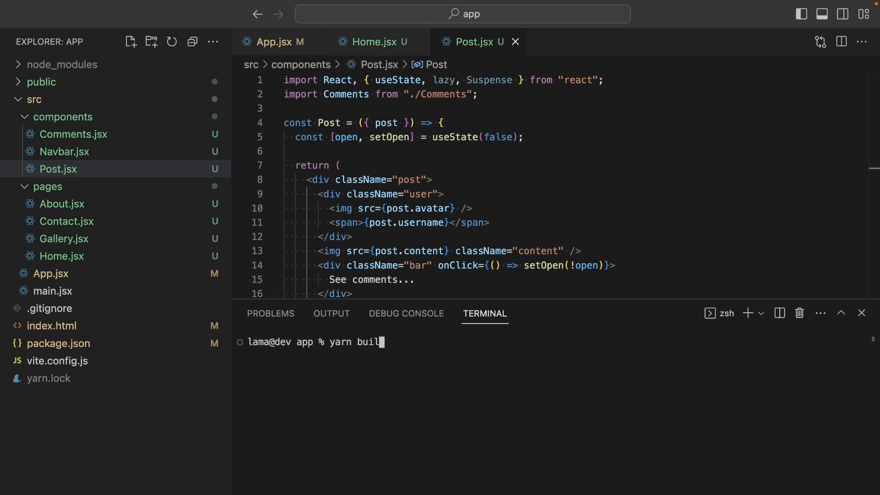
pyautogui.press('Enter')
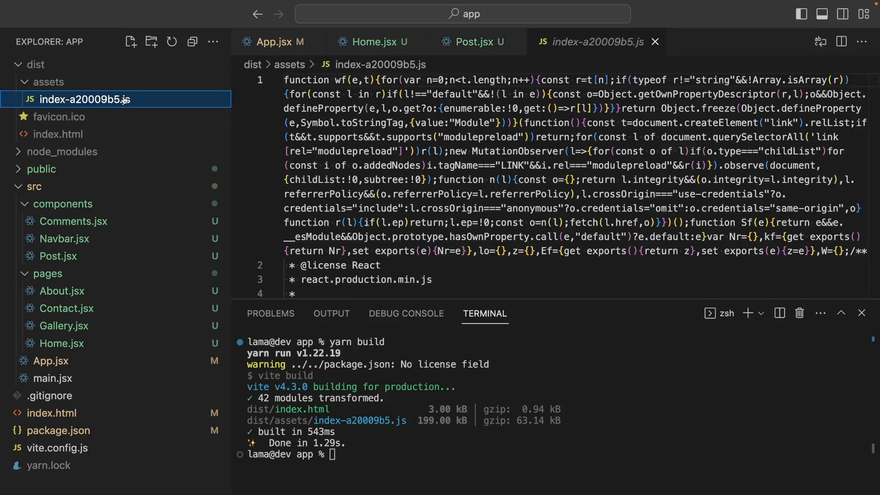
pyautogui.scroll(-3)
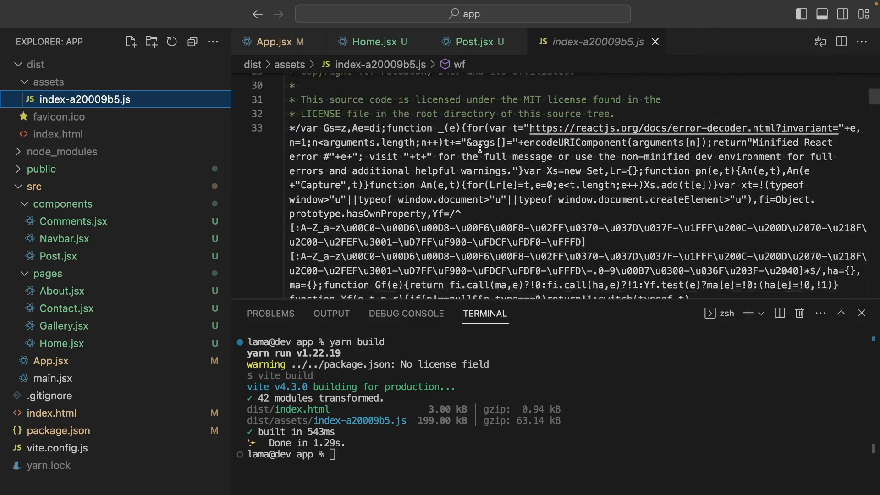
pyautogui.scroll(-3)
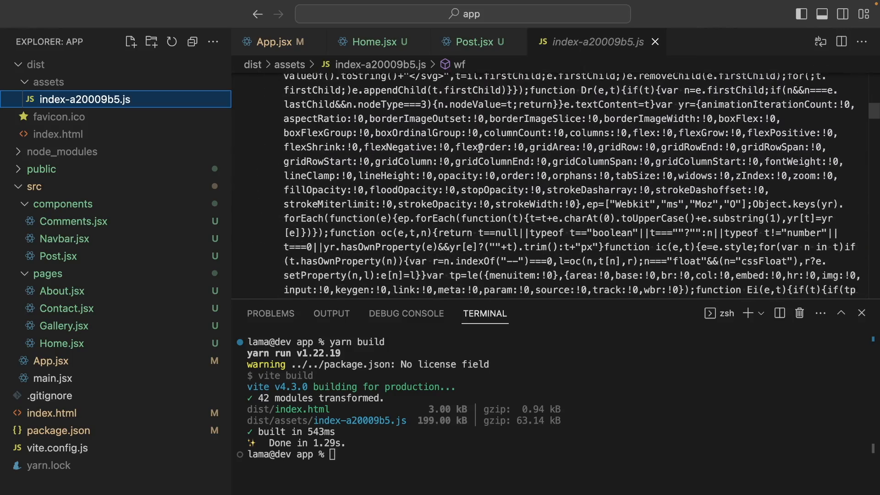
pyautogui.scroll(-3)
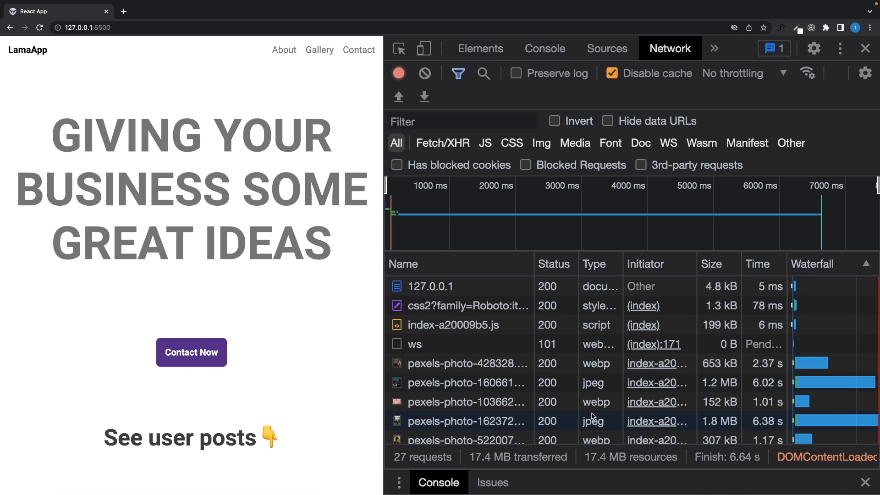
pyautogui.moveTo(491, 323)
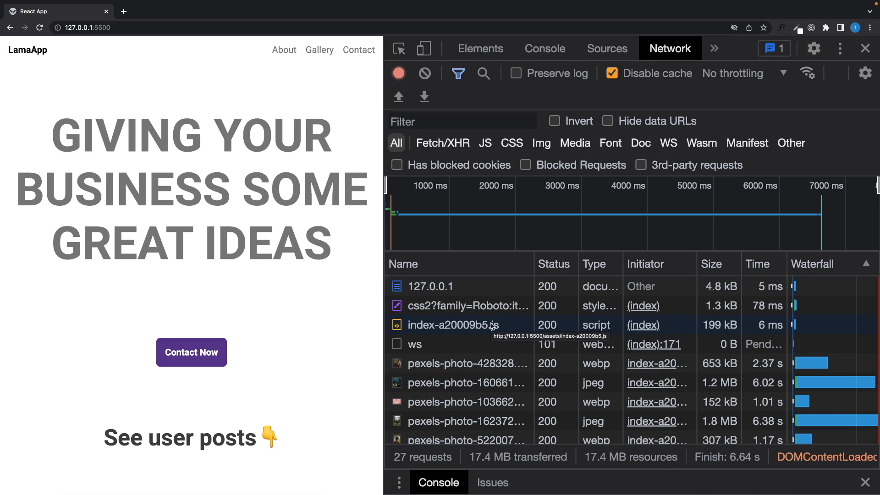
# - Examine the single bundled index-a20009b5.js script request from 127.0.0.1:5500
pyautogui.click(457, 325)
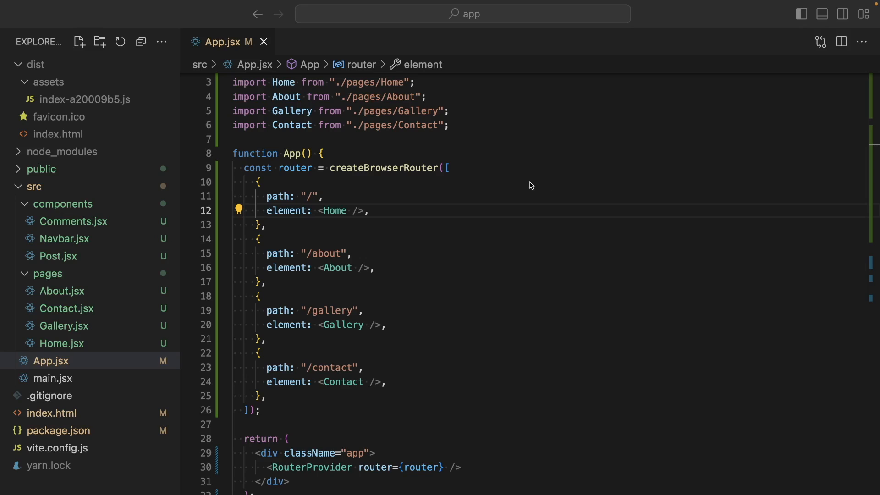
# - Comment out the page imports, add const Home = lazy(() => import("./pages/Home")) and a Suspense wrapper
pyautogui.moveTo(353, 111); pyautogui.dragTo(448, 124)
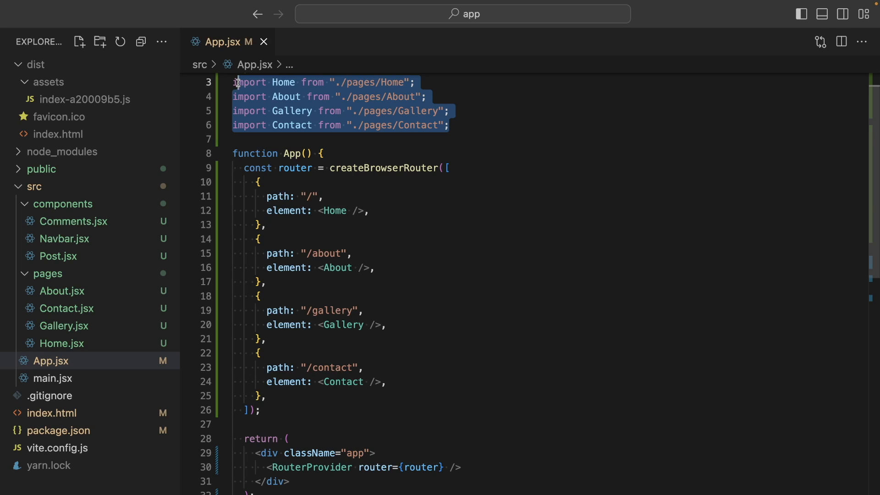
pyautogui.press('Ctrl+/')
pyautogui.write('const Home =')
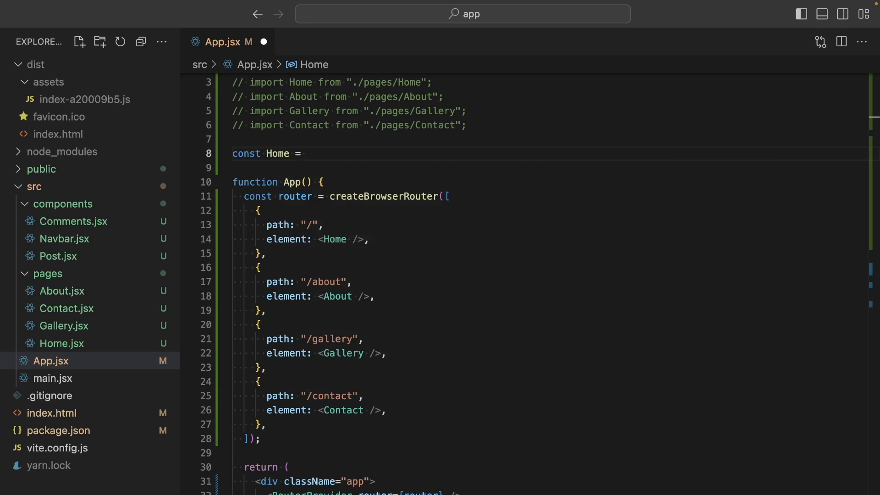
pyautogui.write('lazy(()=>')
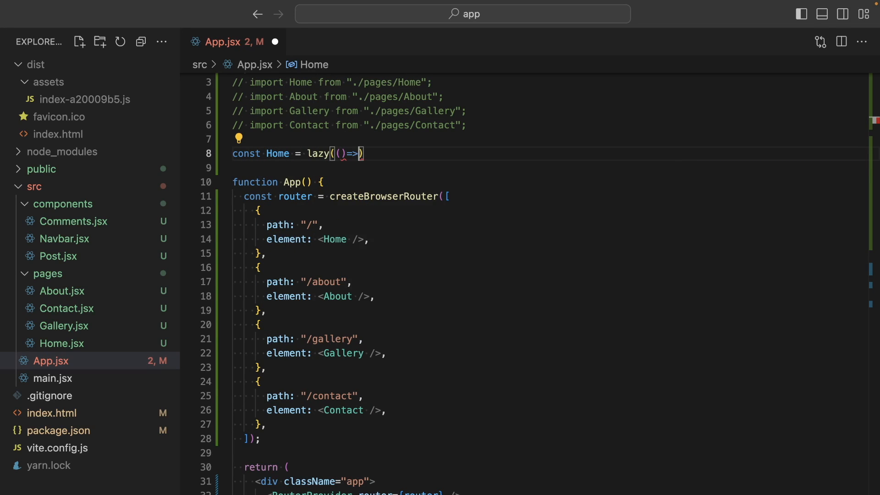
pyautogui.write('import("./pa')
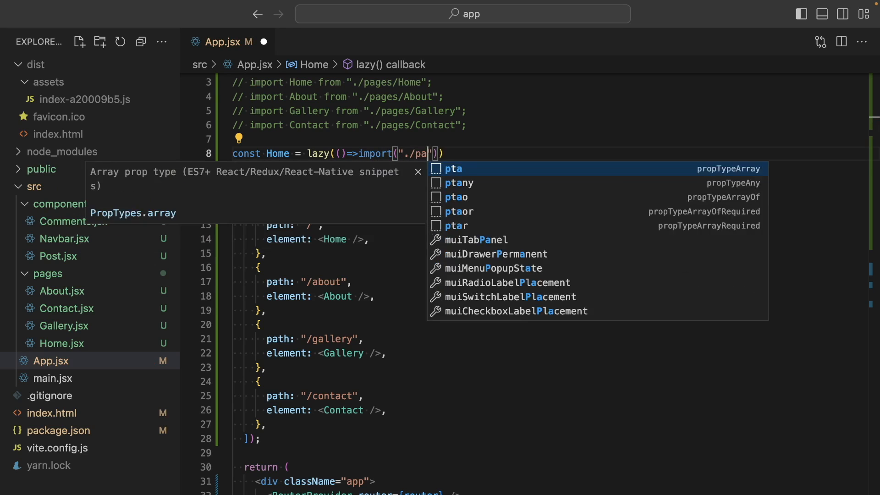
pyautogui.write('ges/Home')
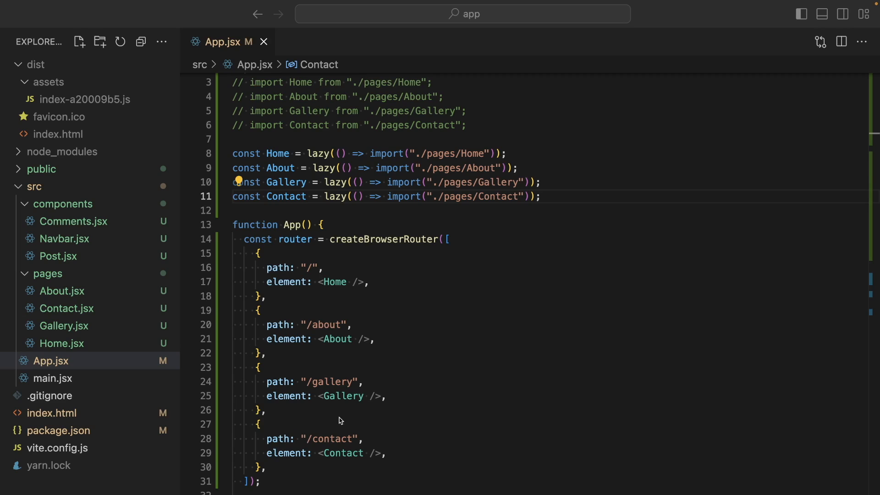
pyautogui.moveTo(325, 163)
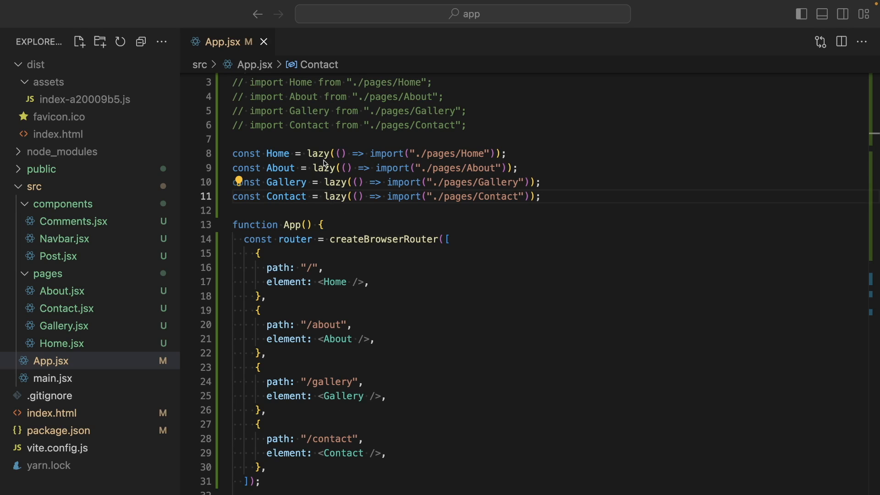
pyautogui.moveTo(392, 329)
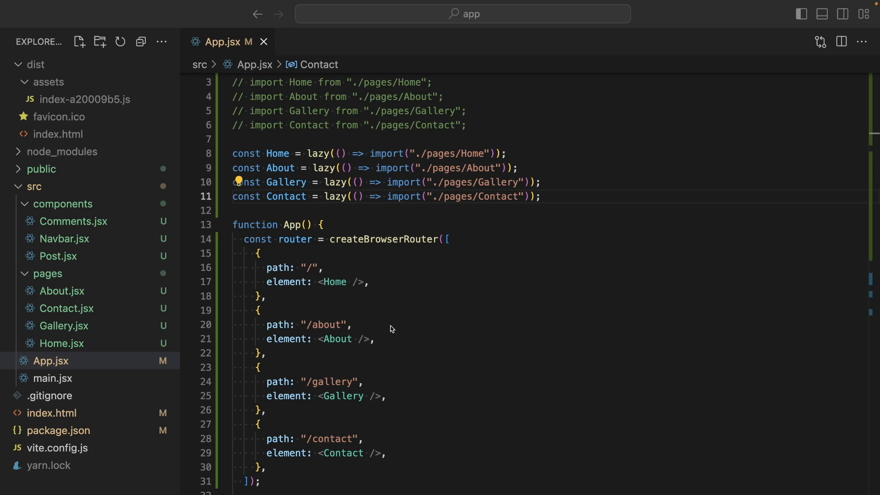
pyautogui.write('<Suspense></Suspense>')
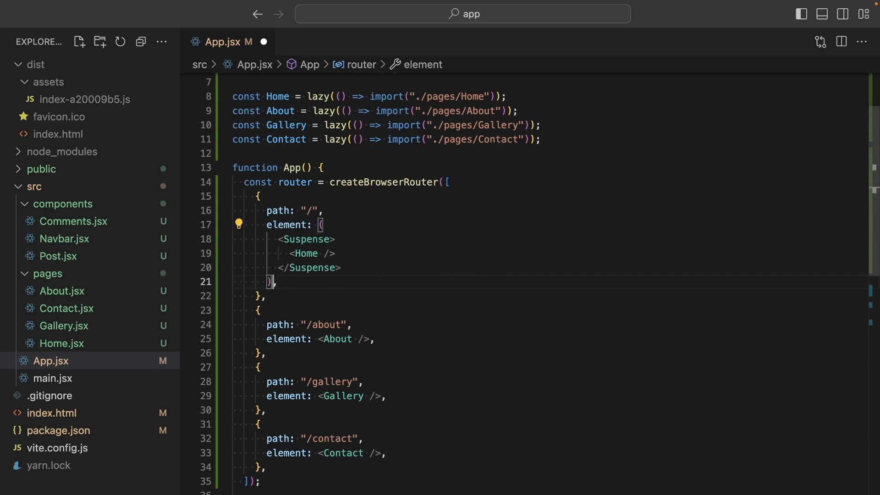
# - Give each route's Suspense a fallback={<div>loading...</div>} and save App.jsx
pyautogui.write('fallback')
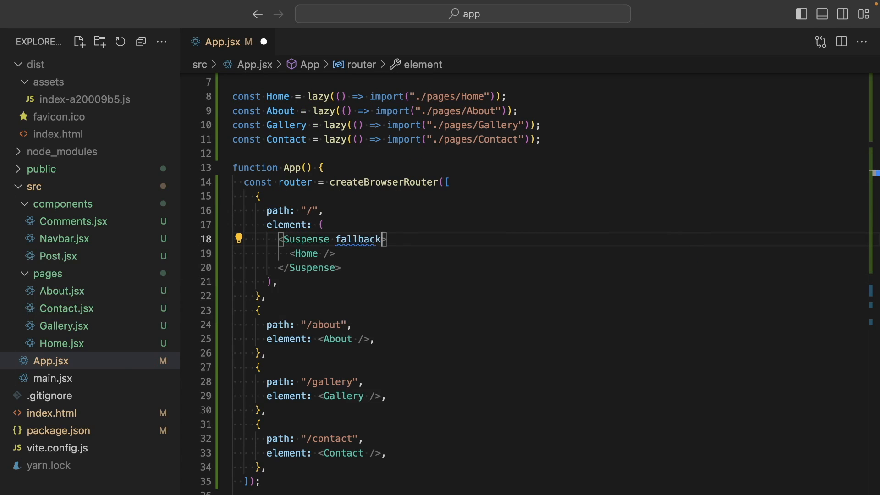
pyautogui.write('={<div></div>}>')
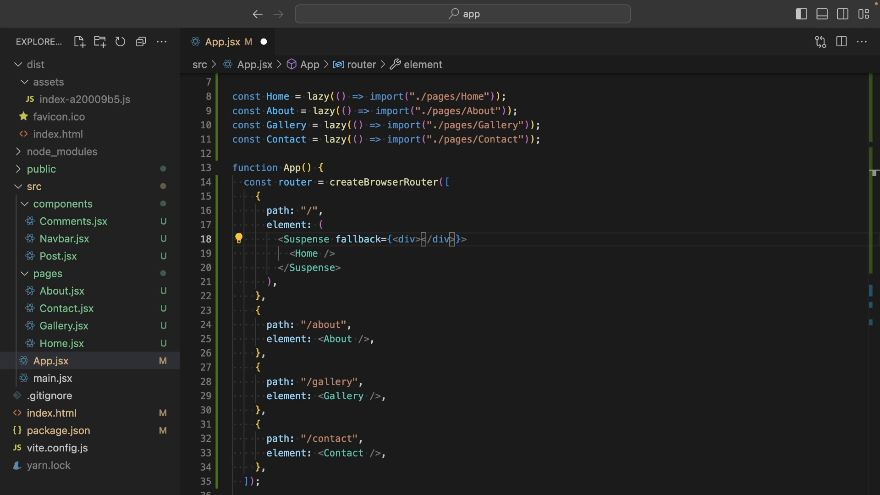
pyautogui.write('loading...')
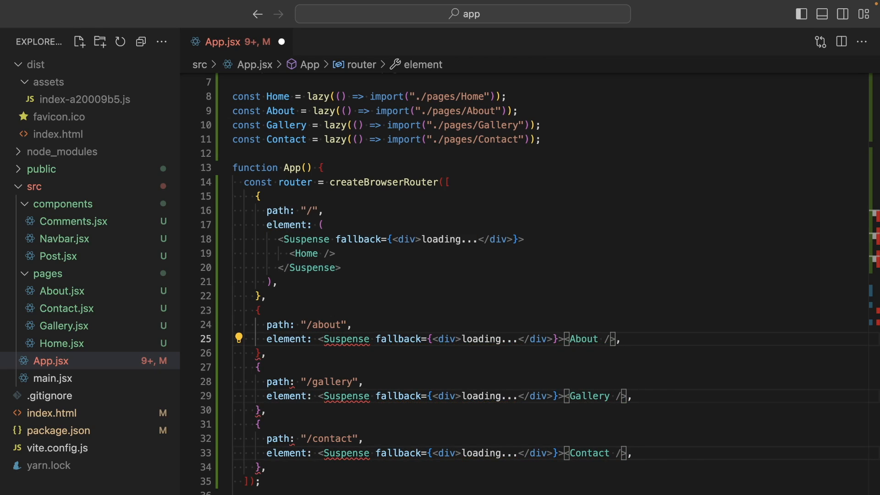
pyautogui.press('Ctrl+s')
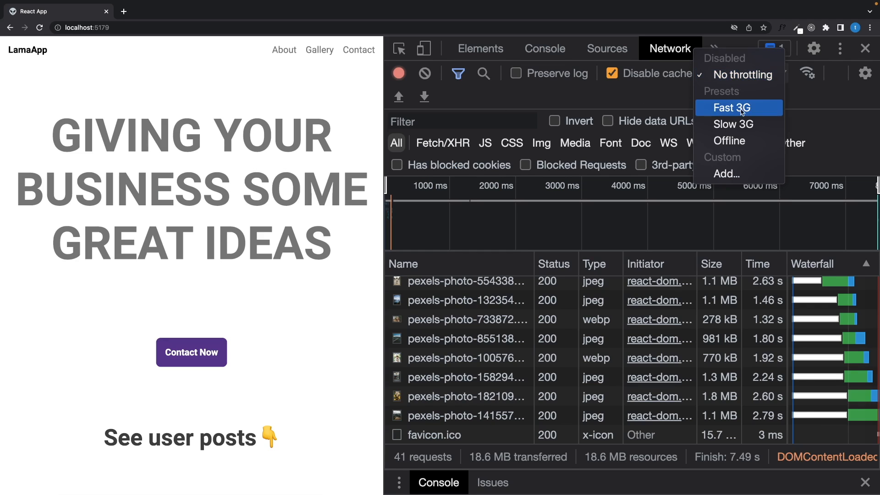
# - Set DevTools network throttling to Slow 3G and reload the page
pyautogui.click(733, 125)
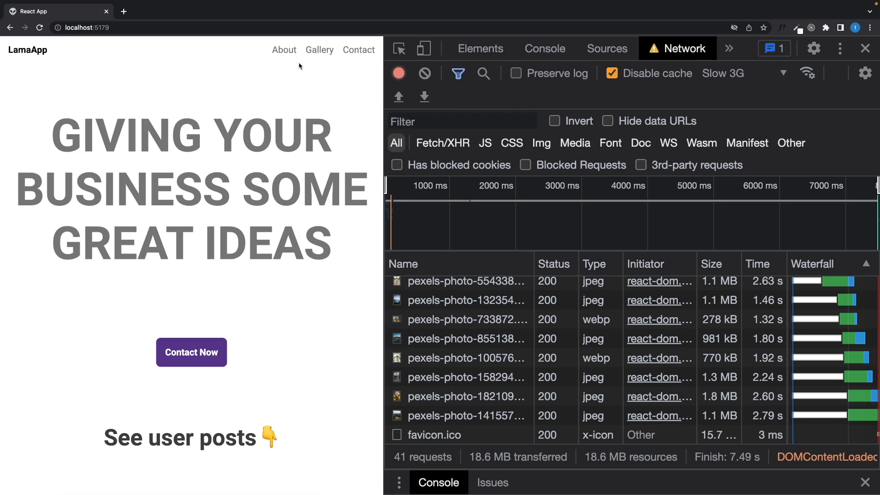
pyautogui.click(284, 50)
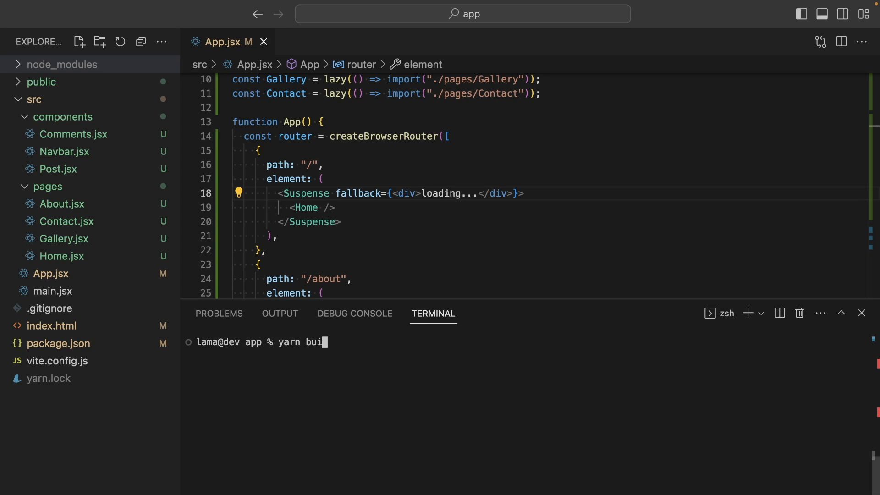
# - Run yarn build and expand dist/assets to see the separate About, Contact, Gallery and Home chunks
pyautogui.press('Enter')
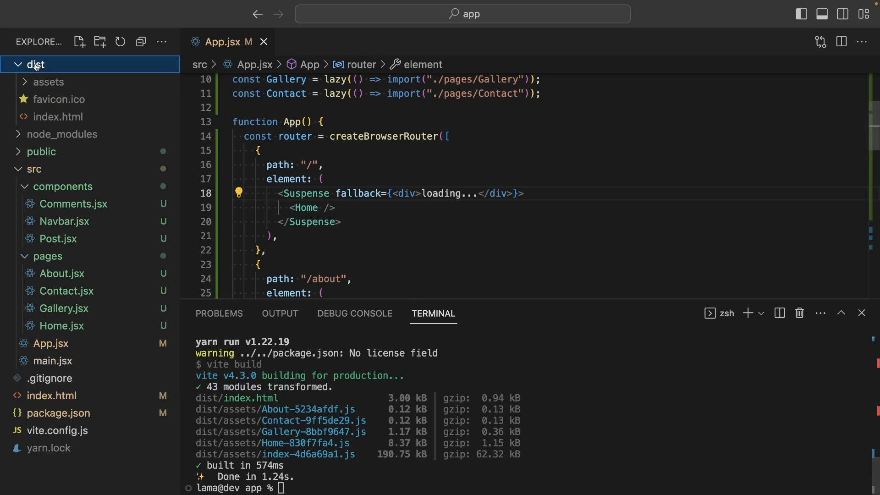
pyautogui.click(48, 82)
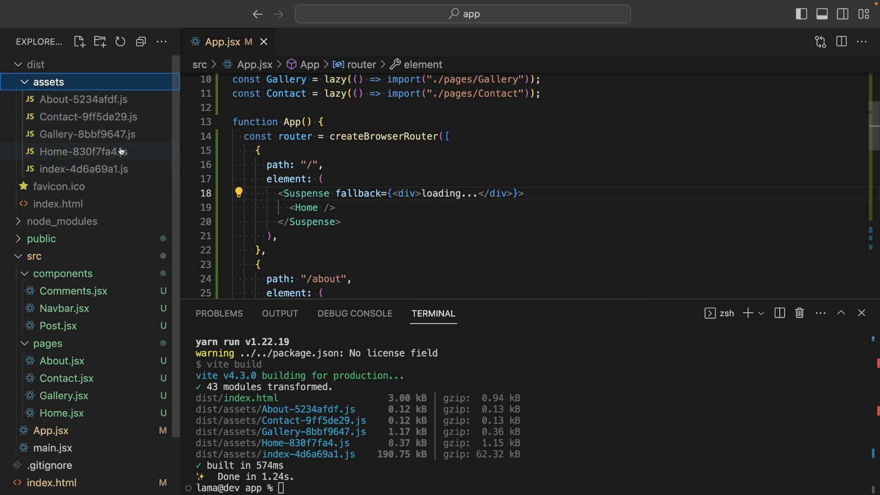
pyautogui.moveTo(80, 99)
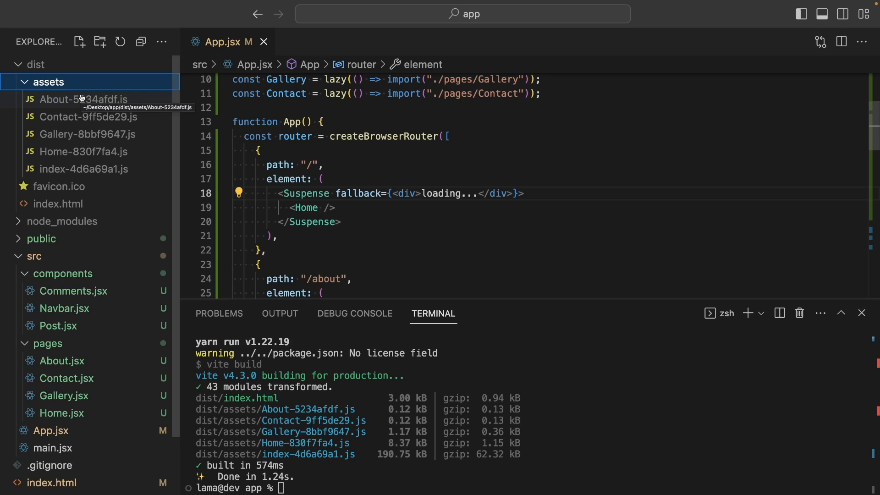
pyautogui.moveTo(110, 86)
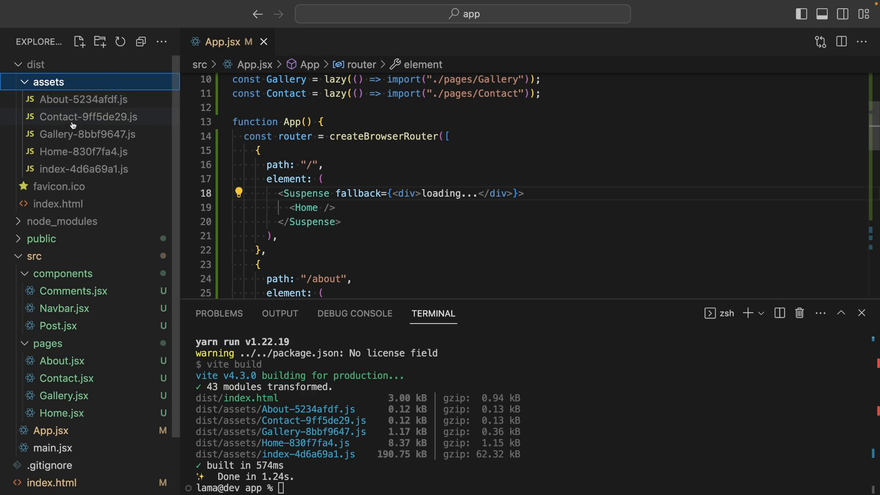
pyautogui.moveTo(103, 107)
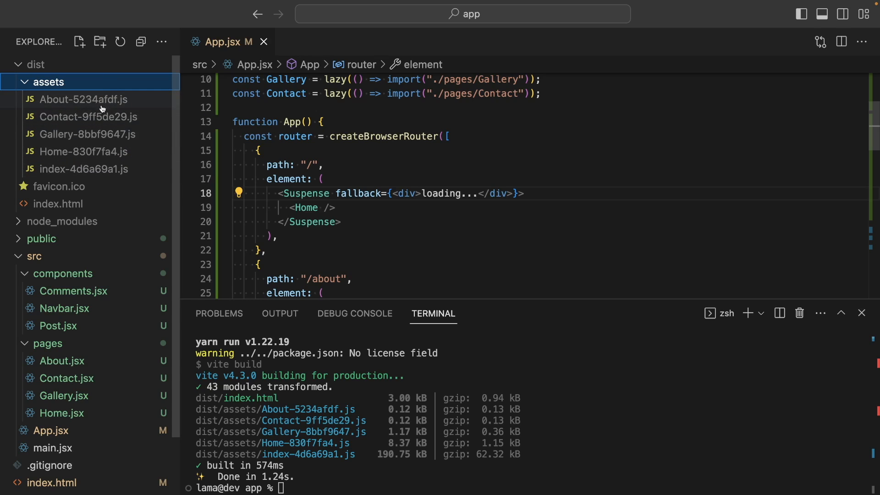
pyautogui.moveTo(230, 95)
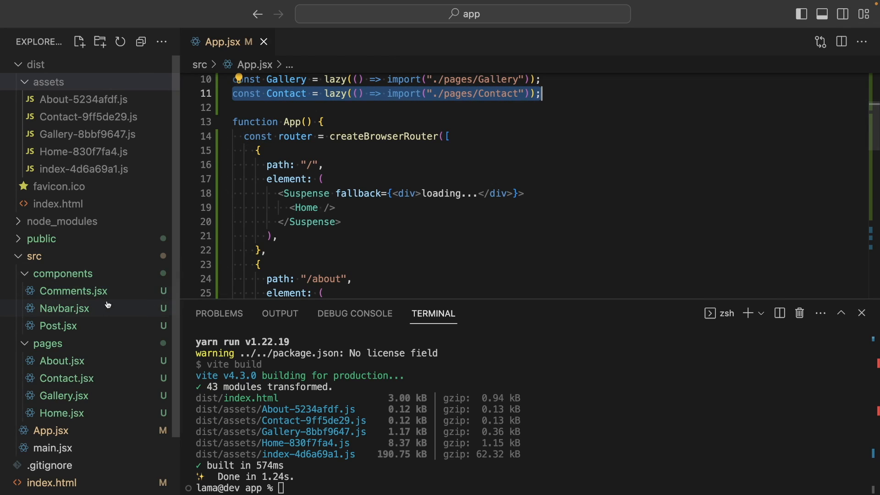
# - In Post.jsx, lazy-import Comments behind a fakeDelay setTimeout promise, then expand the first post's comments
pyautogui.click(58, 326)
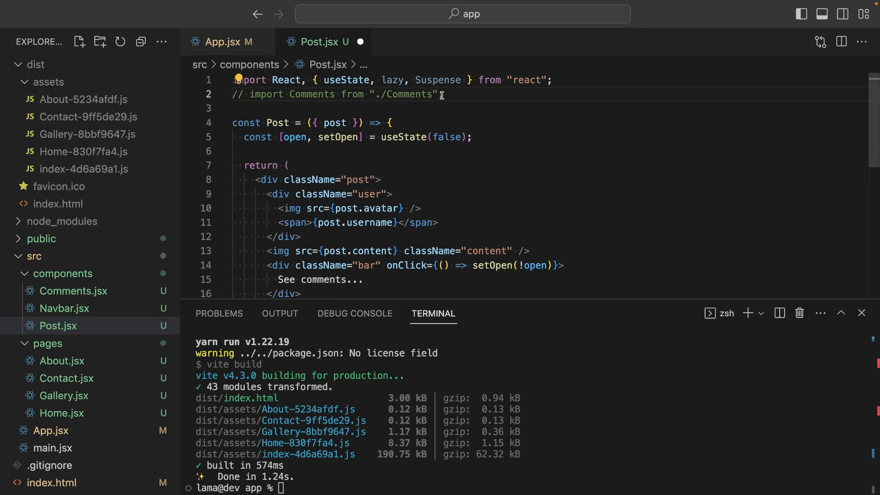
pyautogui.write('const Co = lazy(() => import("./pages/Co"));')
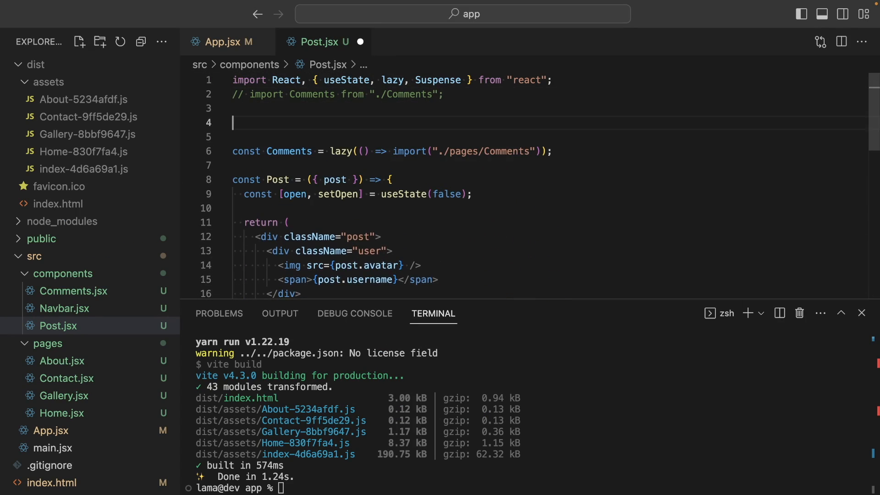
pyautogui.write('const fakeDelay = (promise)=>{')
pyautogui.write('return new Promise(resolve=>{')
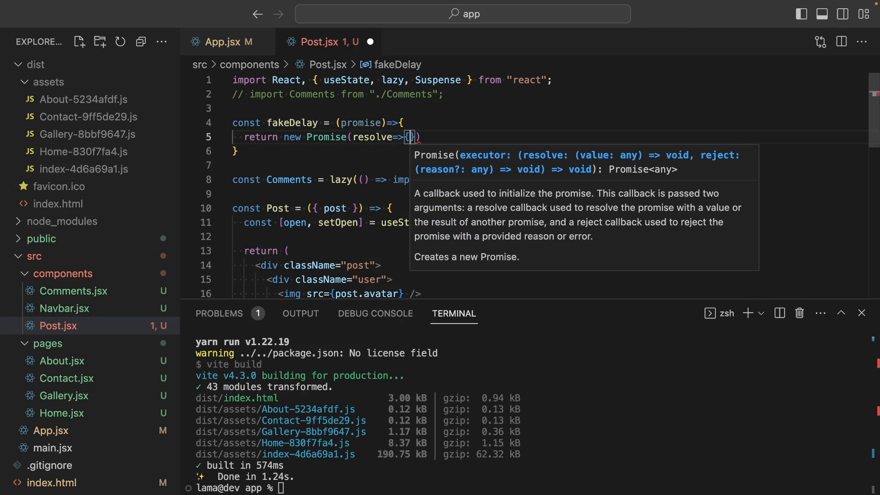
pyautogui.write('setTimeout(resolve,')
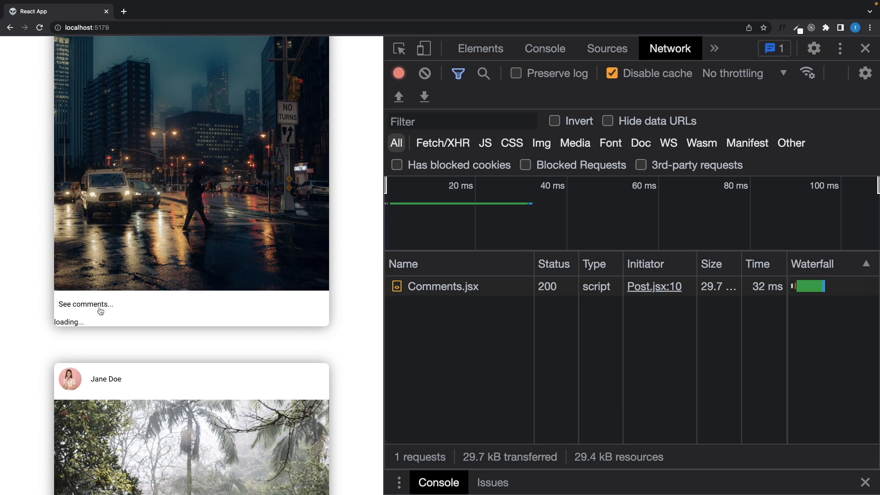
pyautogui.click(86, 305)
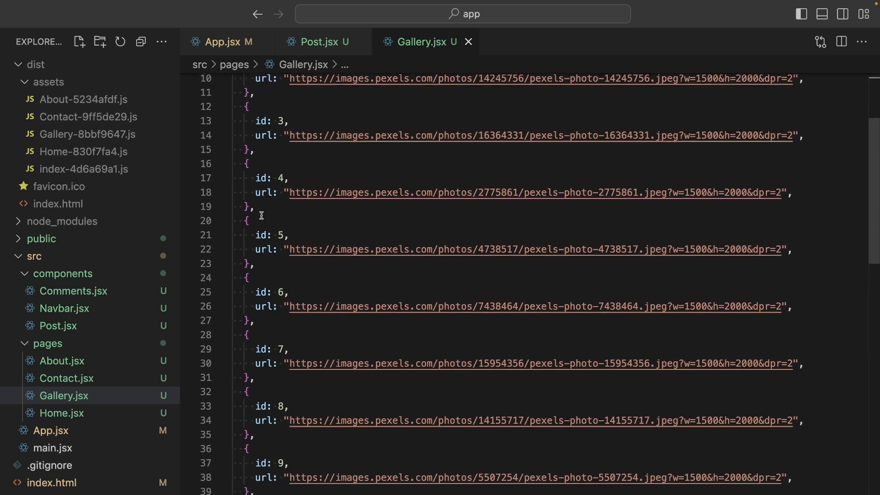
# - Scroll Gallery.jsx down to the Gallery component that renders every photo
pyautogui.scroll(-3)
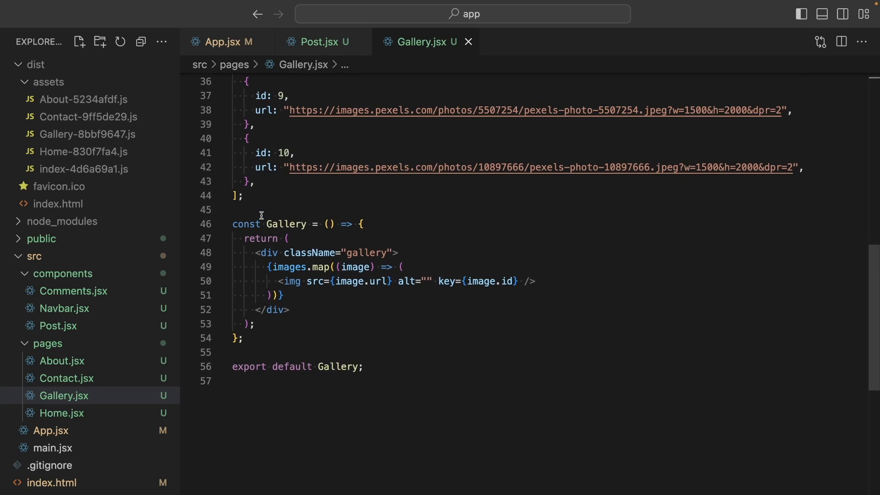
pyautogui.moveTo(267, 267); pyautogui.dragTo(304, 281)
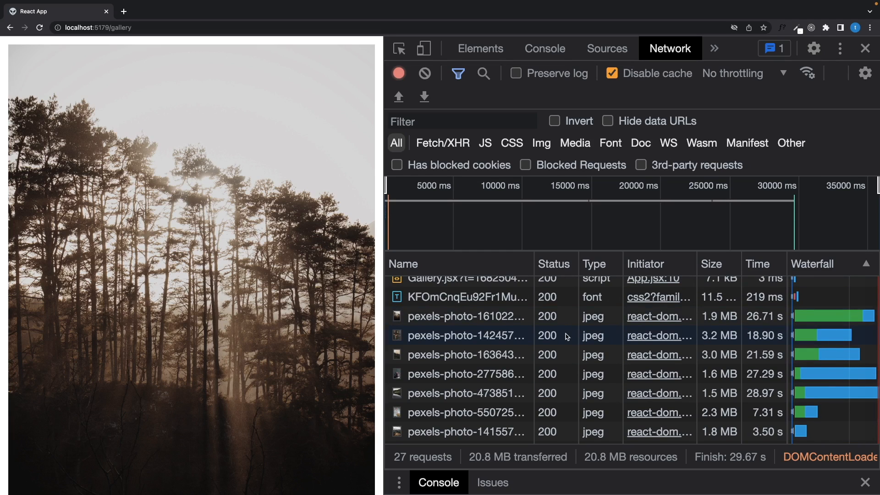
pyautogui.moveTo(566, 337)
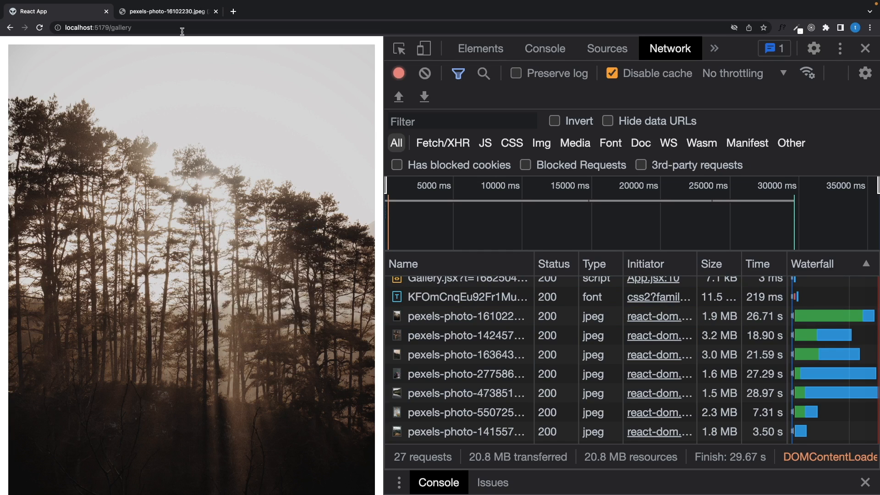
# - View a full-size photo on its own, then browse Unsplash's lazily loaded feed in a new tab
pyautogui.click(167, 12)
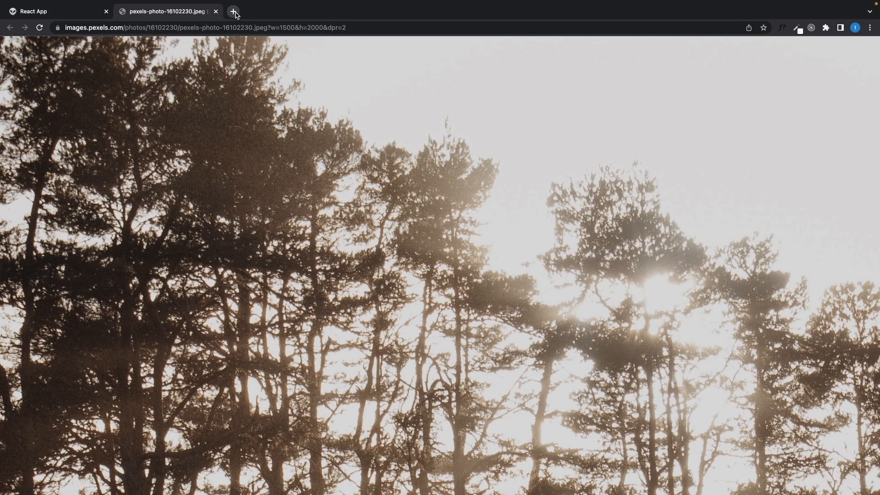
pyautogui.click(232, 12)
pyautogui.write('unsplash.com')
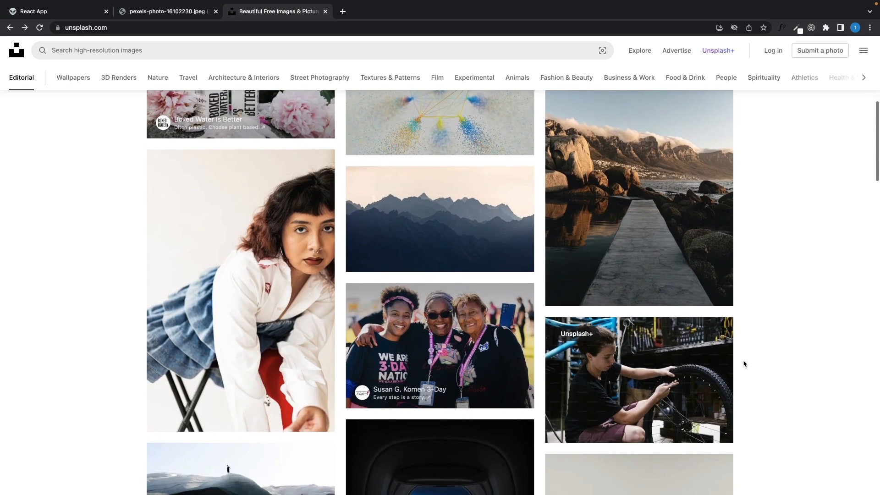
pyautogui.click(639, 198)
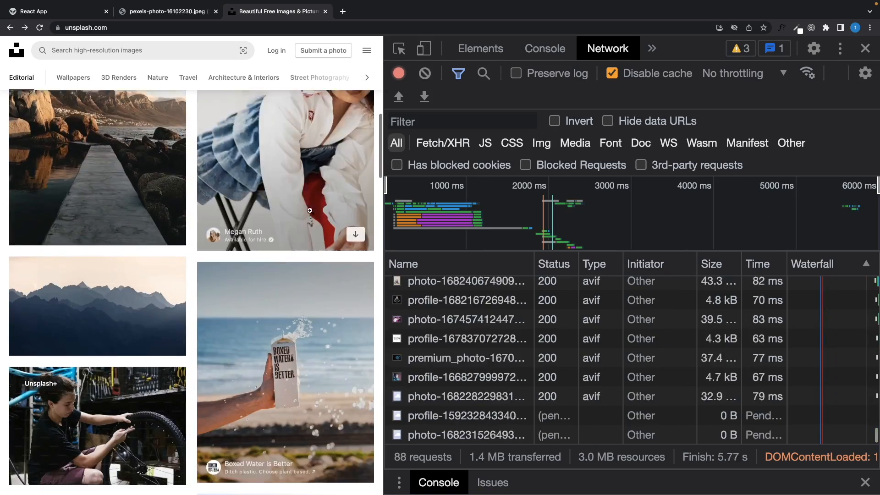
pyautogui.scroll(-3)
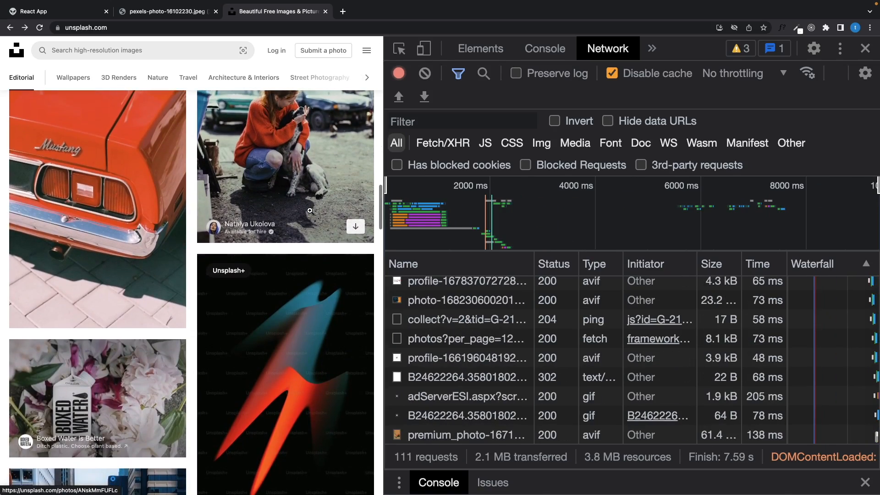
pyautogui.scroll(-3)
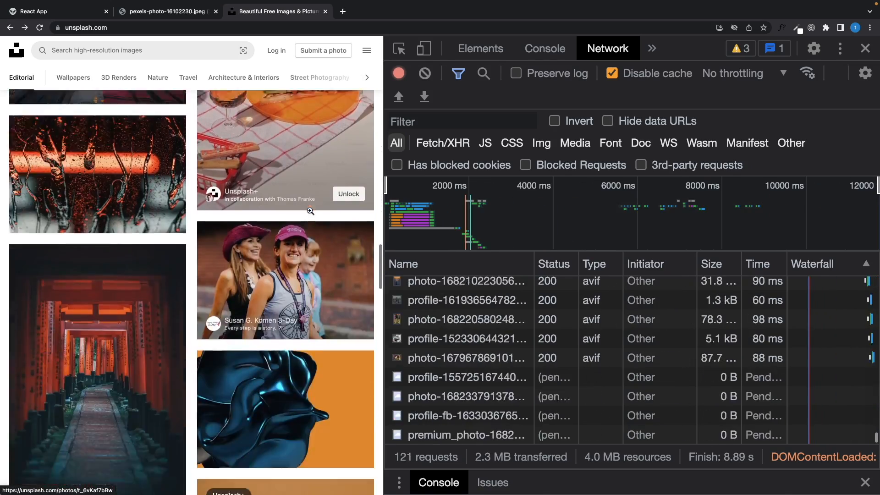
# - Return to the app's gallery page and scroll its 27-request, 20.8 MB network log
pyautogui.click(34, 12)
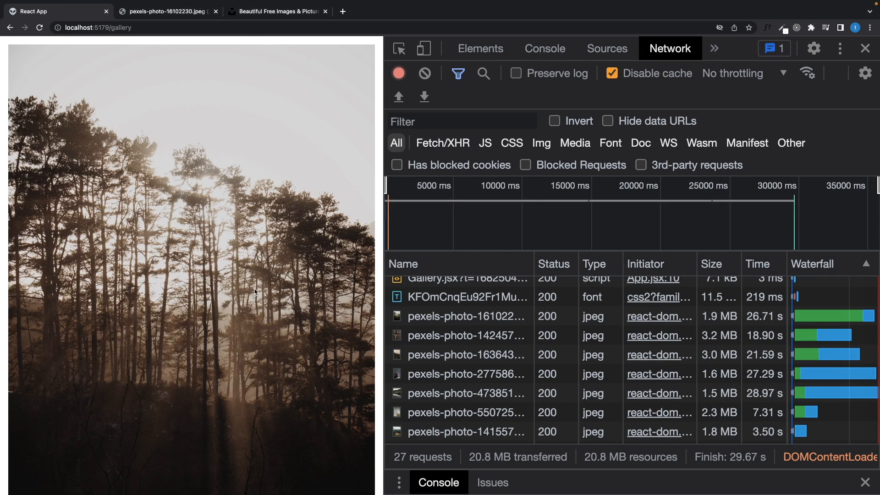
pyautogui.moveTo(312, 326)
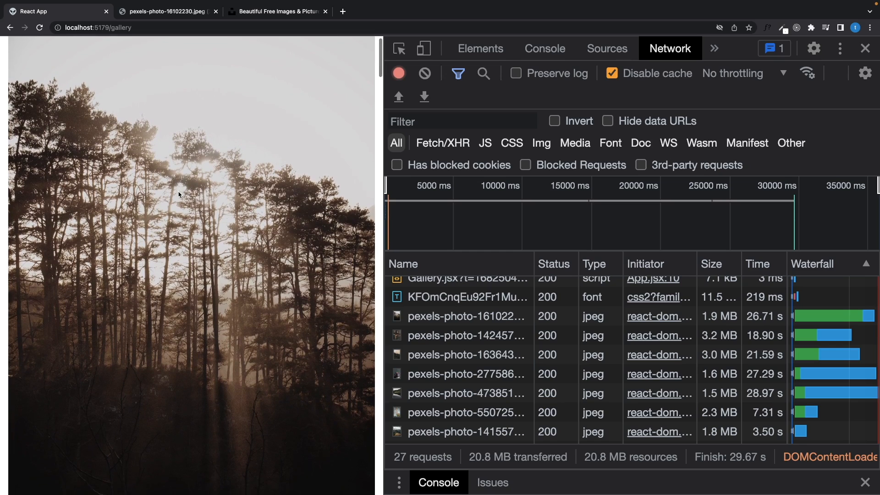
pyautogui.scroll(-3)
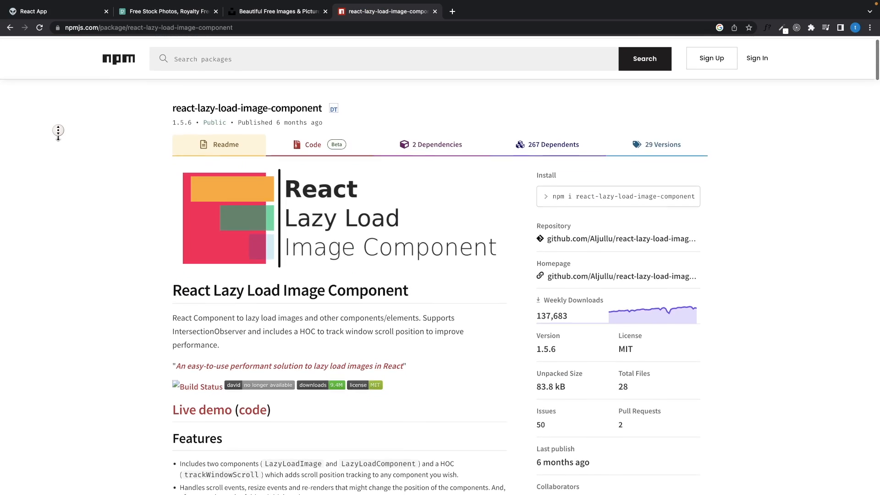
# - Scroll the react-lazy-load-image-component Readme down to its Features section
pyautogui.scroll(-3)
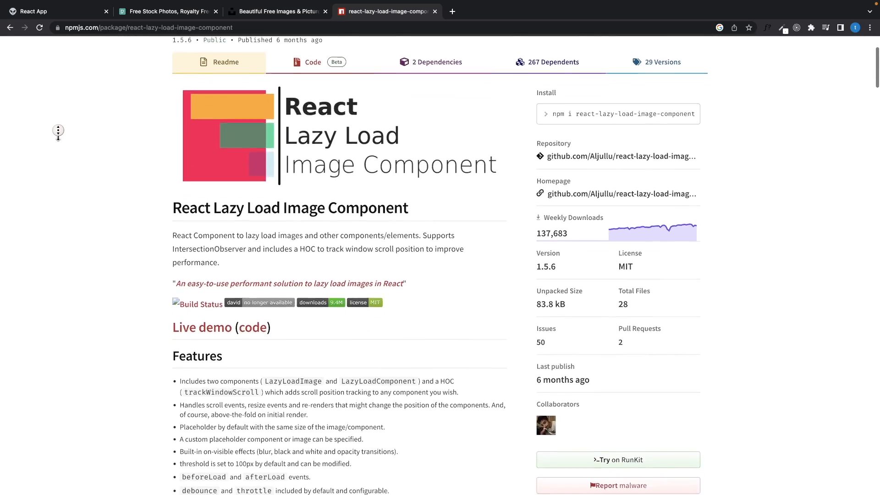
pyautogui.scroll(-3)
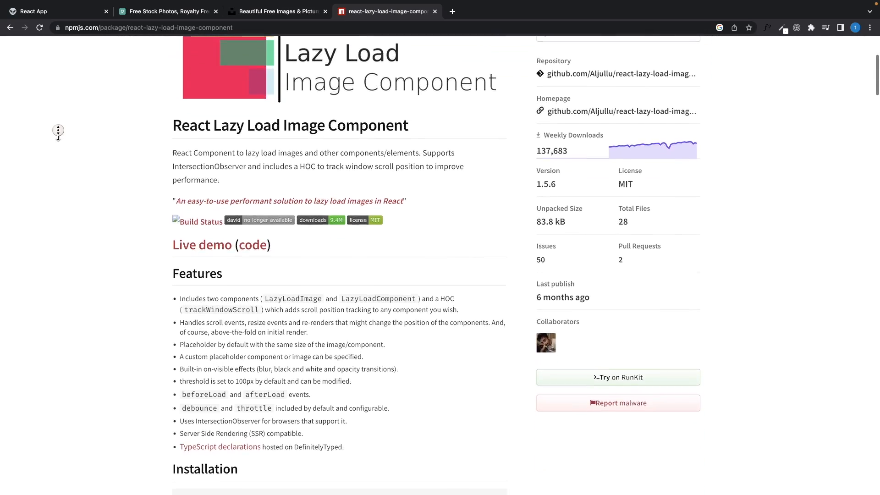
pyautogui.scroll(-3)
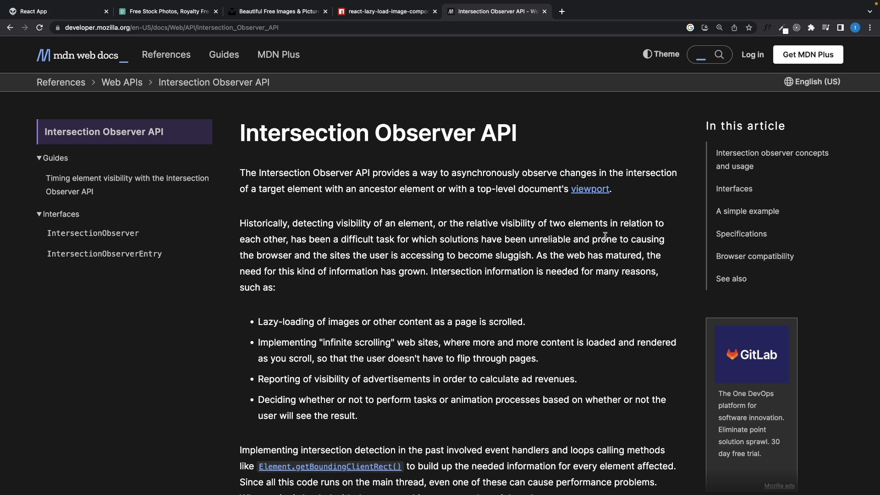
# - Select the phrase 'detecting visibility of an element' in MDN's Intersection Observer intro
pyautogui.doubleClick(306, 222)
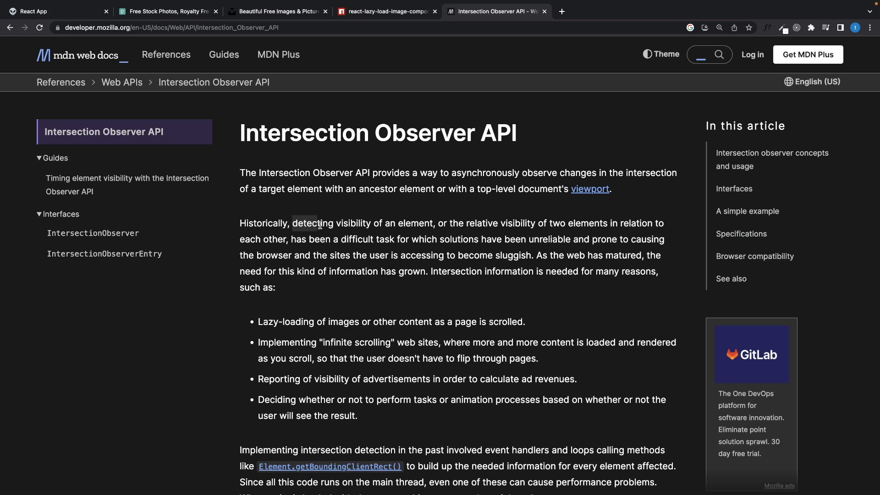
pyautogui.moveTo(293, 223); pyautogui.dragTo(432, 222)
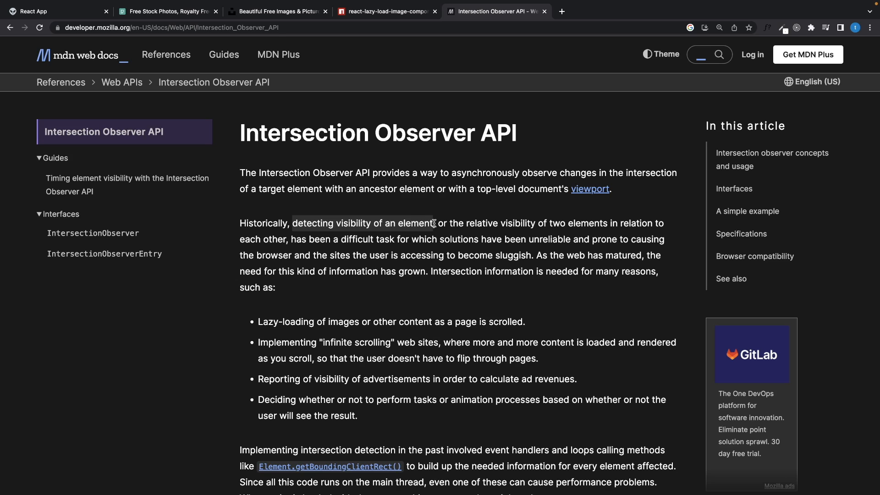
pyautogui.moveTo(294, 222); pyautogui.dragTo(433, 223)
pyautogui.write('ra')
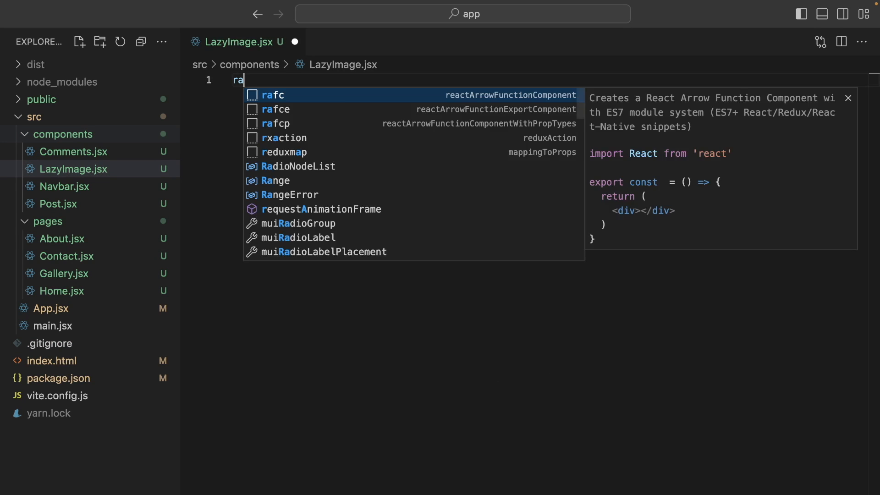
# - Scaffold LazyImage with the rafc snippet and render <LazyImage/> inside Gallery's images.map
pyautogui.click(64, 274)
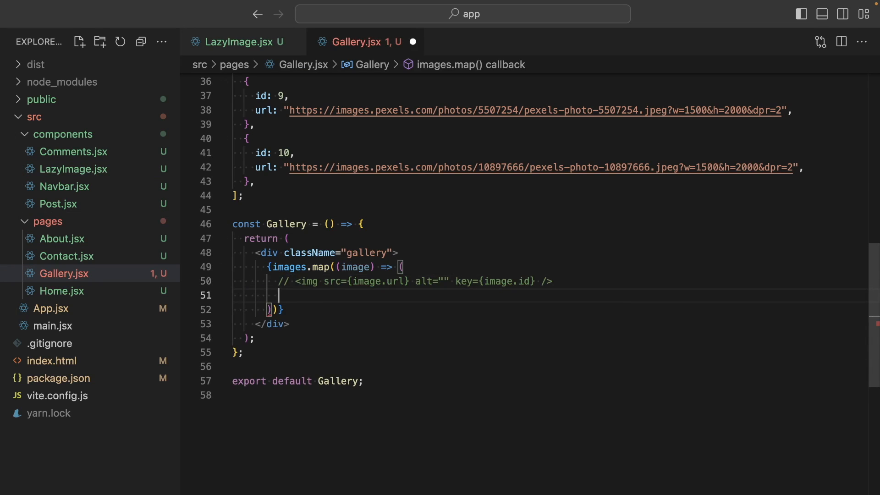
pyautogui.write('<LazyImage/>')
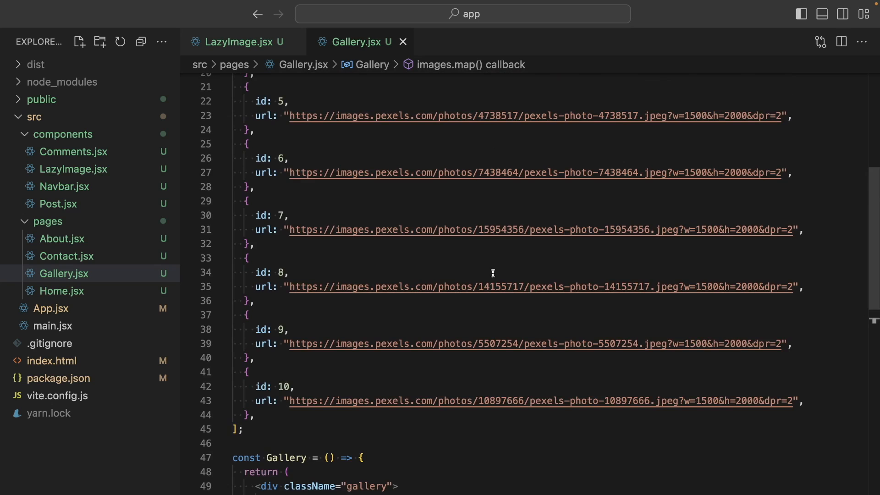
pyautogui.scroll(-3)
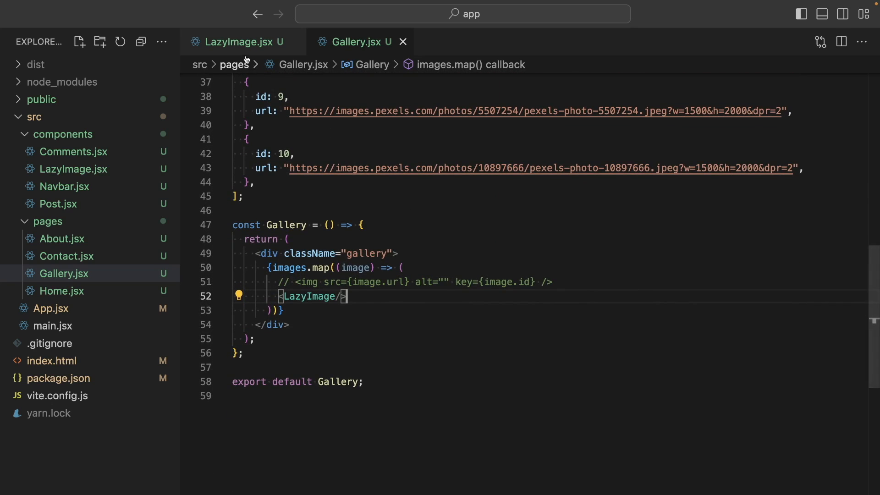
# - Replace LazyImage's div with an <img> styled width "1000px" and height "100"
pyautogui.click(236, 42)
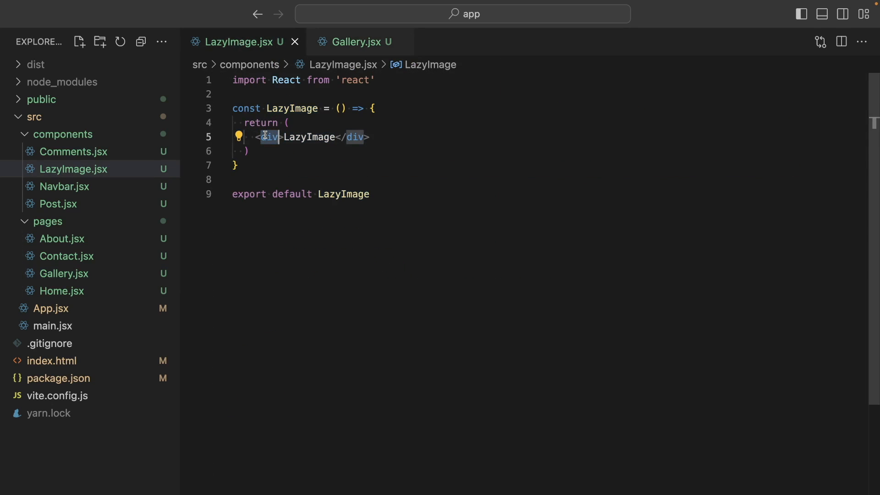
pyautogui.write('<img>')
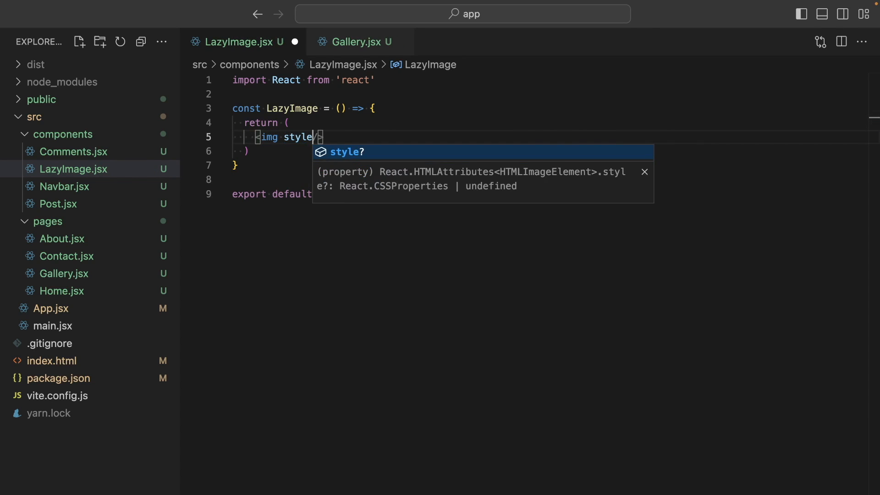
pyautogui.write('={{width:"1000px", height:"100"}}')
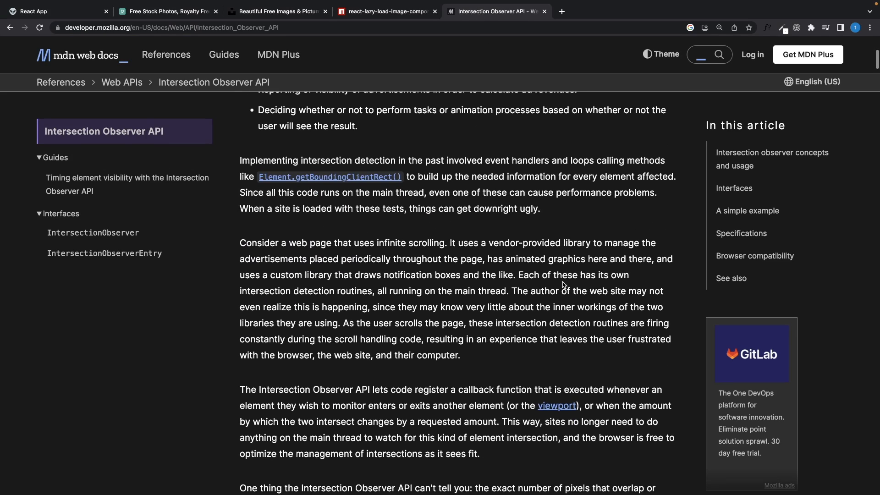
# - Scroll MDN through 'Creating an intersection observer' and the root, rootMargin, threshold options
pyautogui.scroll(-3)
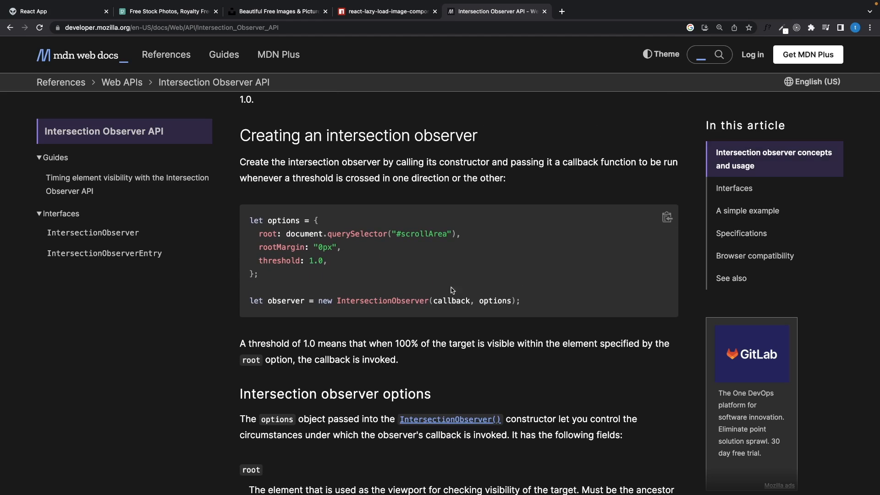
pyautogui.moveTo(481, 310)
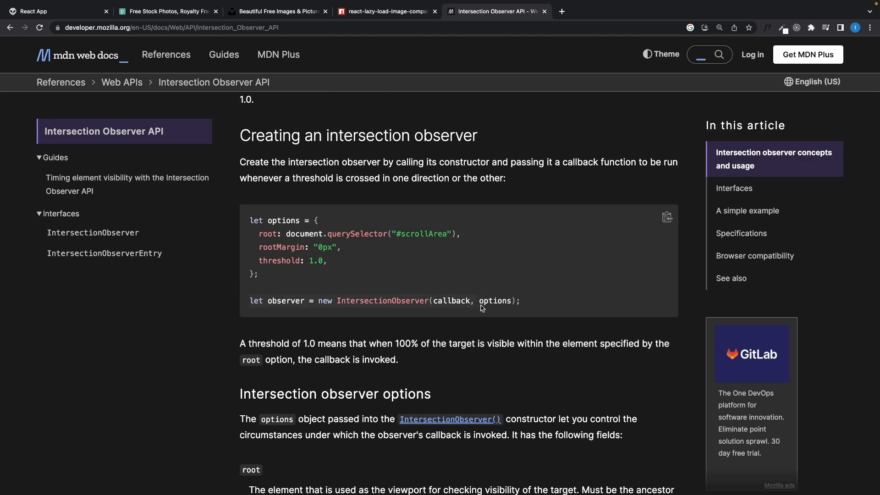
pyautogui.moveTo(492, 300)
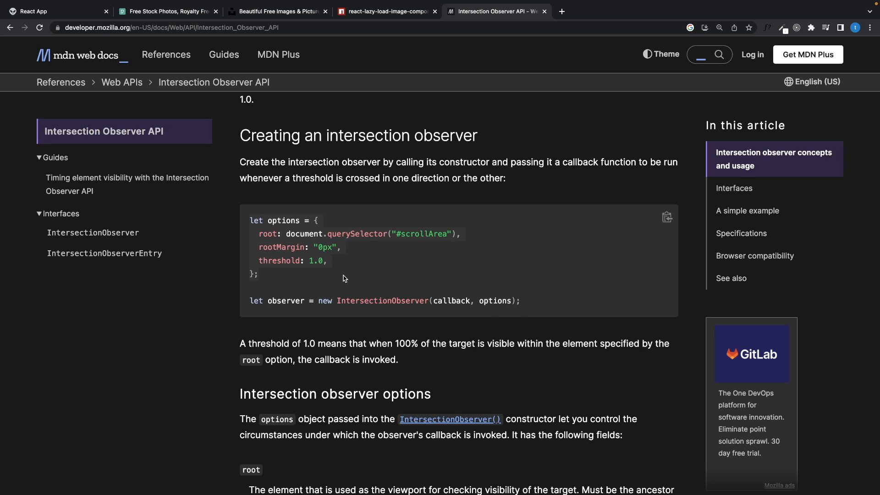
pyautogui.moveTo(272, 234)
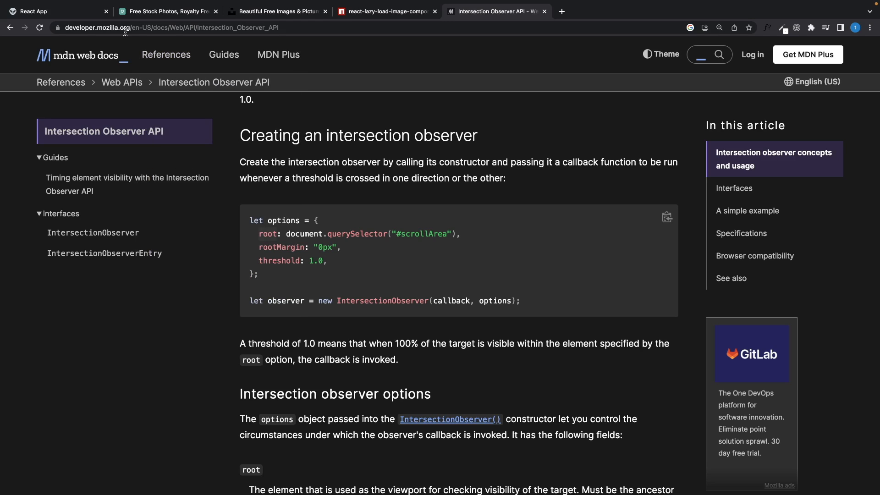
pyautogui.moveTo(285, 235)
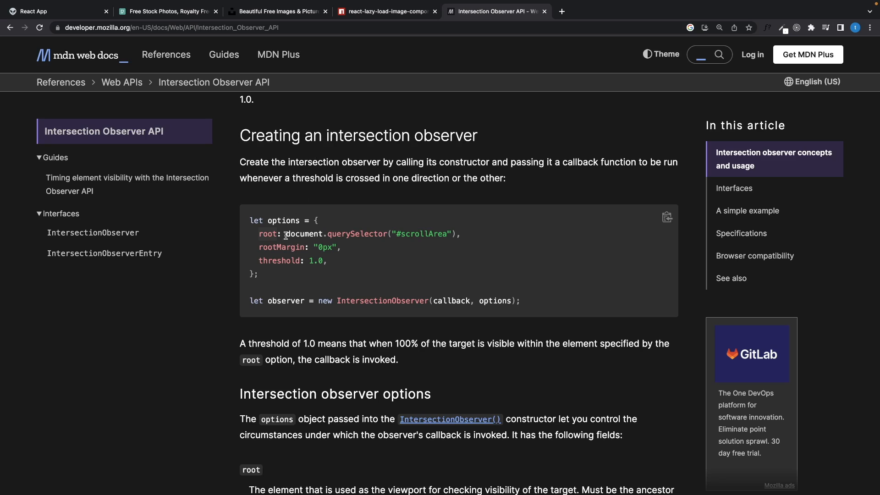
pyautogui.moveTo(284, 248)
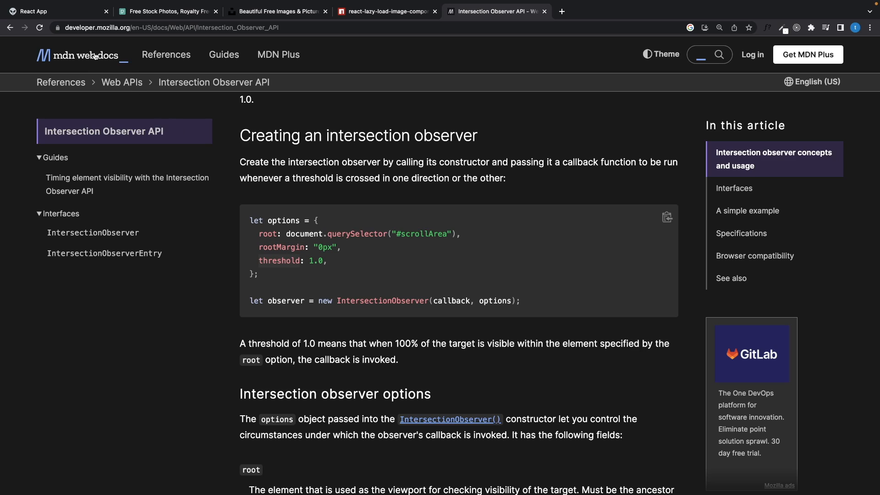
pyautogui.moveTo(305, 264)
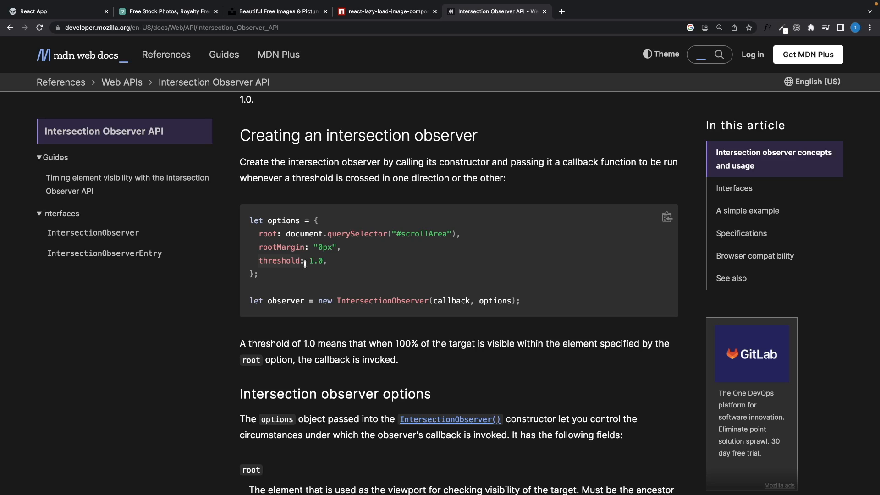
pyautogui.moveTo(231, 302)
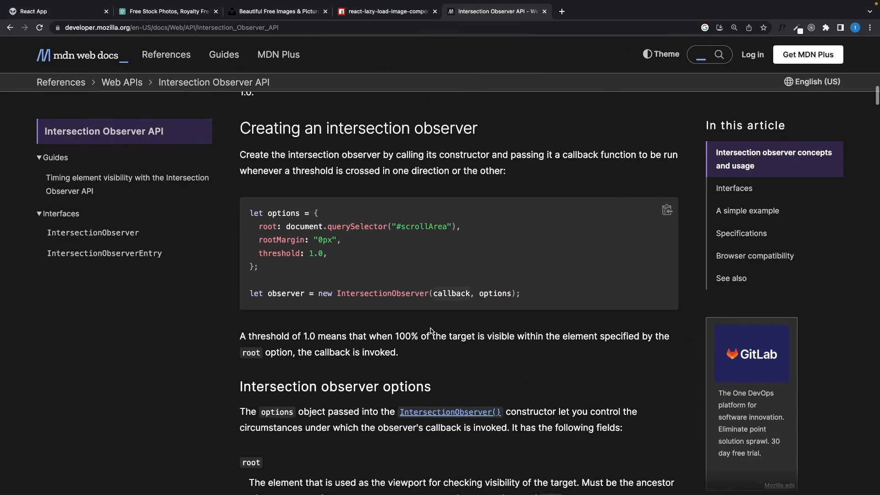
pyautogui.scroll(-3)
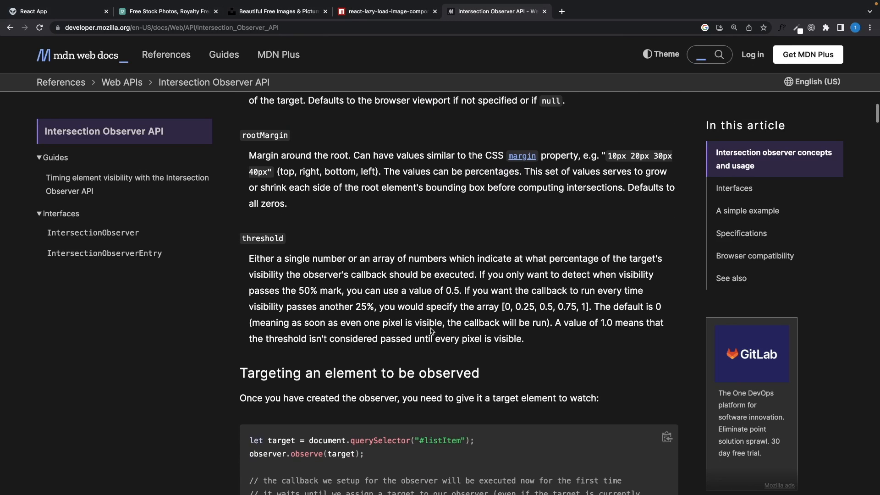
pyautogui.scroll(-3)
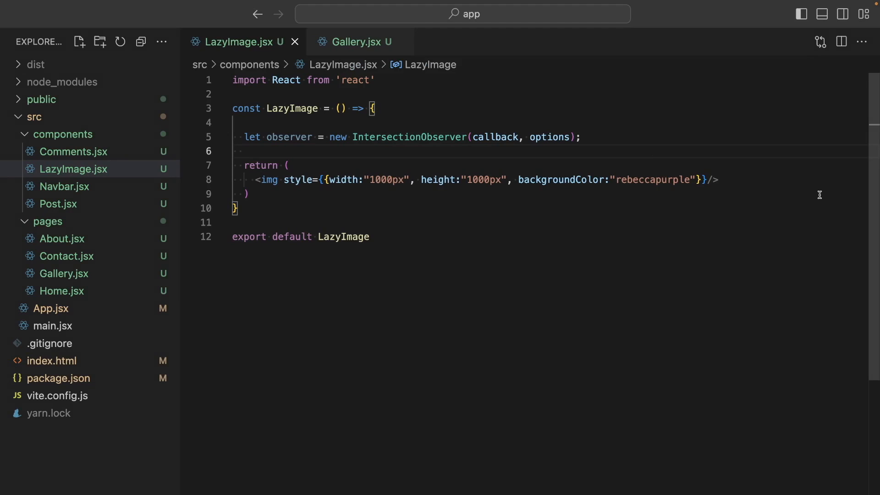
# - Declare const ref = useRef(), add ref={ref} to the img, and reference ref.current for observe
pyautogui.write('const ref = use')
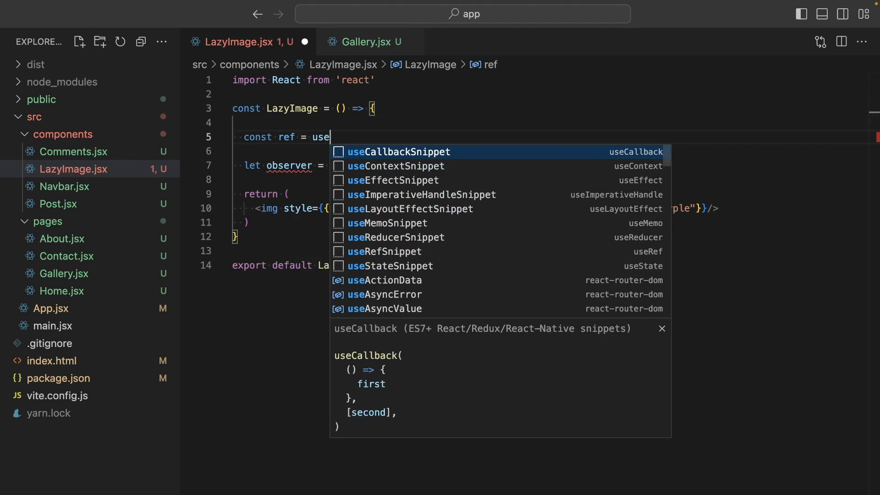
pyautogui.click(384, 251)
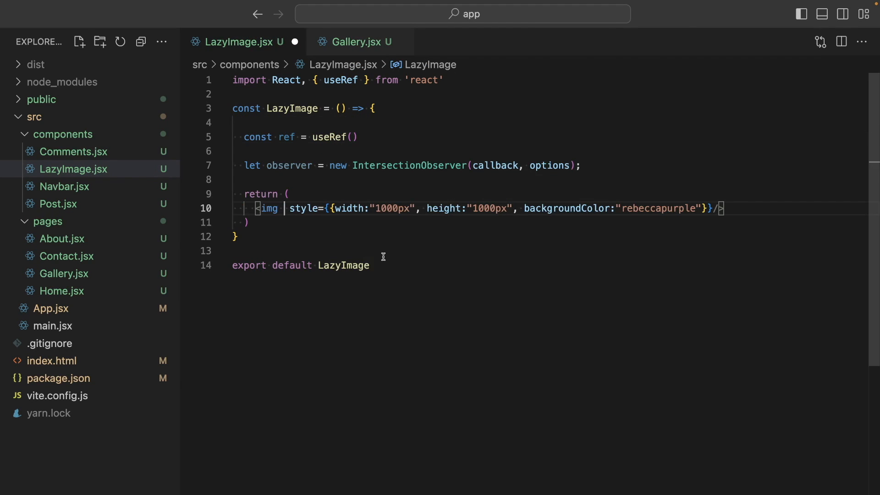
pyautogui.write('ref={ref}')
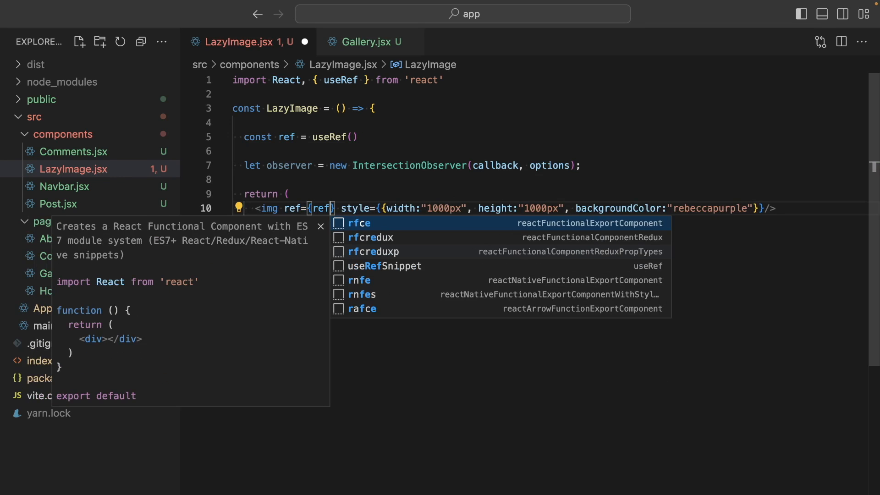
pyautogui.write('ref.curren')
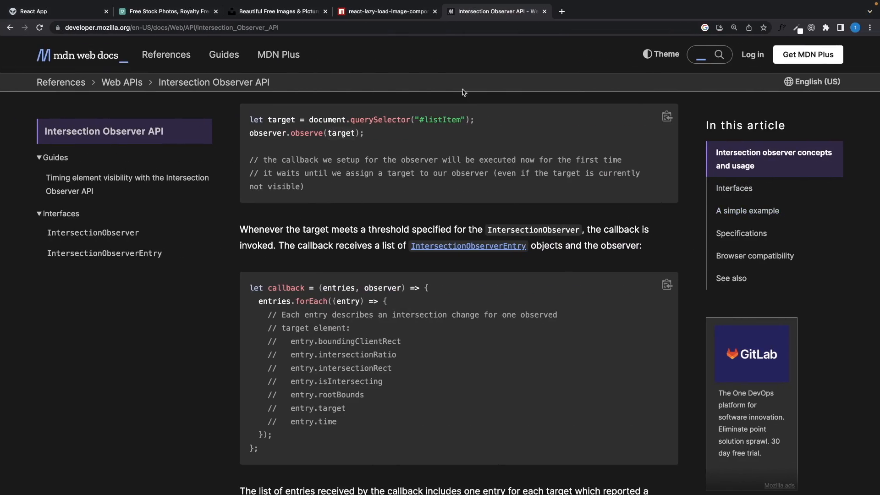
pyautogui.moveTo(473, 128)
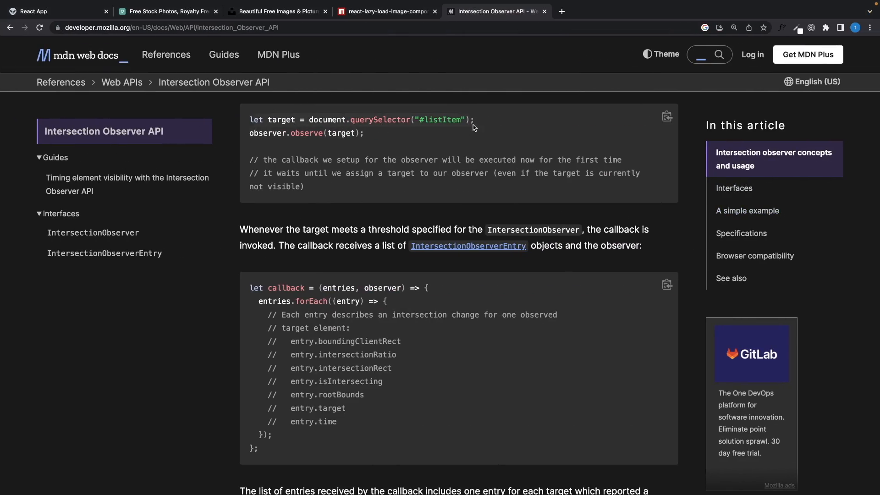
pyautogui.moveTo(250, 133)
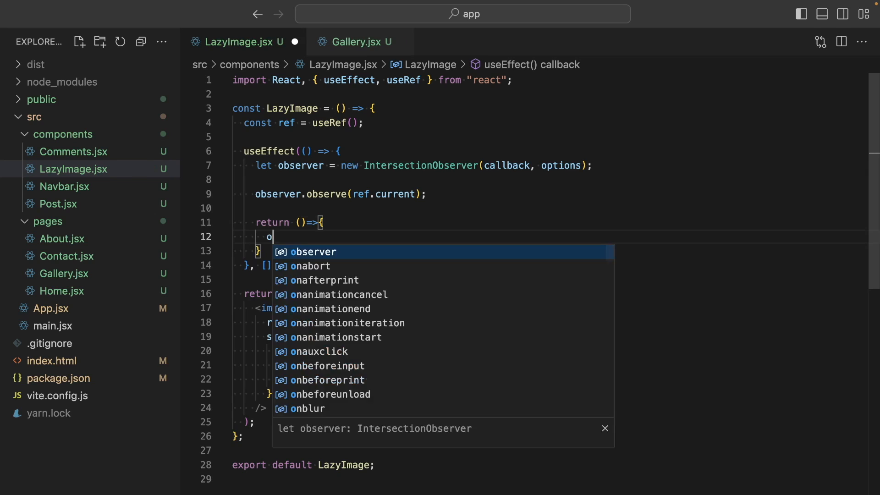
# - Guard observer.observe with if (ref?.current), disconnect on cleanup, and console.log each entry in the callback
pyautogui.write('bserver.unobserve(ref.current);')
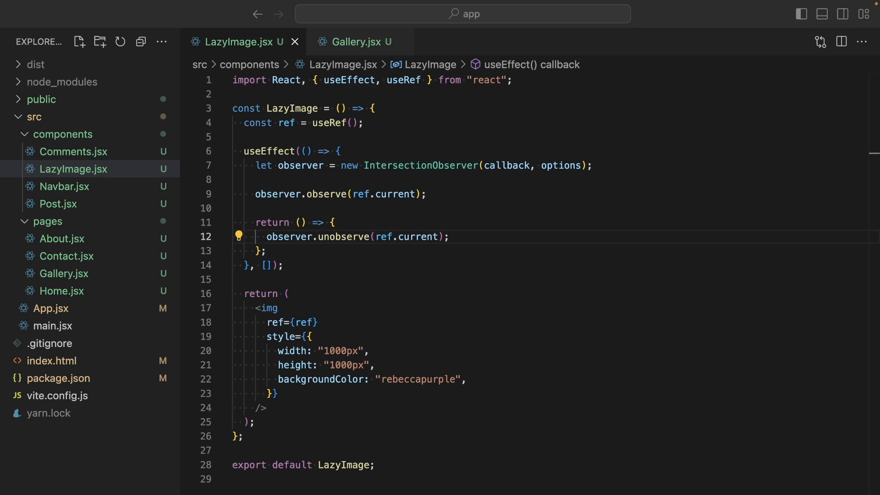
pyautogui.tripleClick(336, 194)
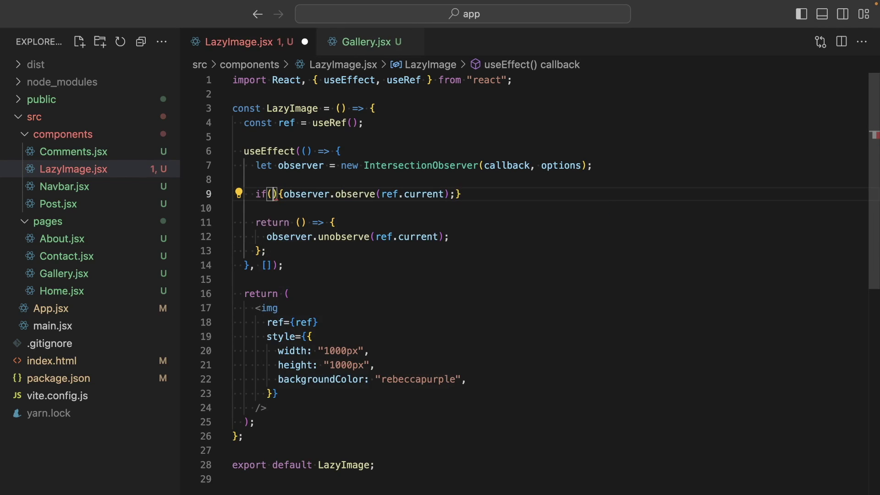
pyautogui.write('ref?.current) {')
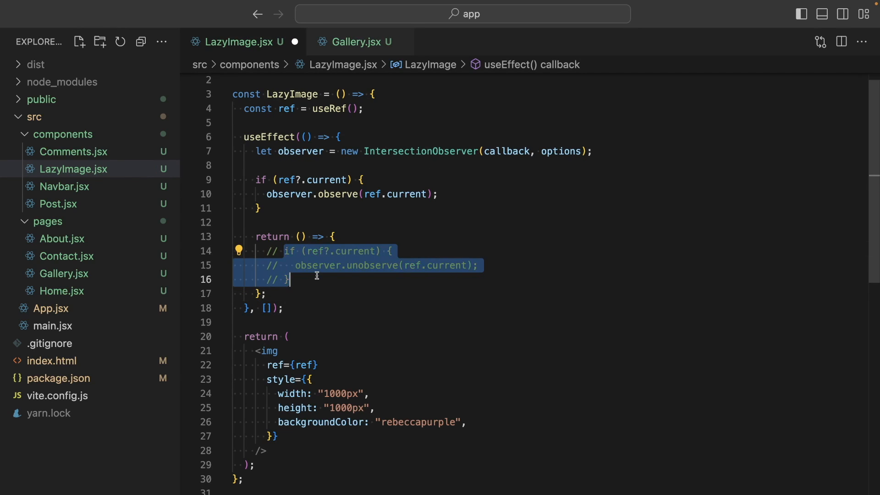
pyautogui.write('observer.di')
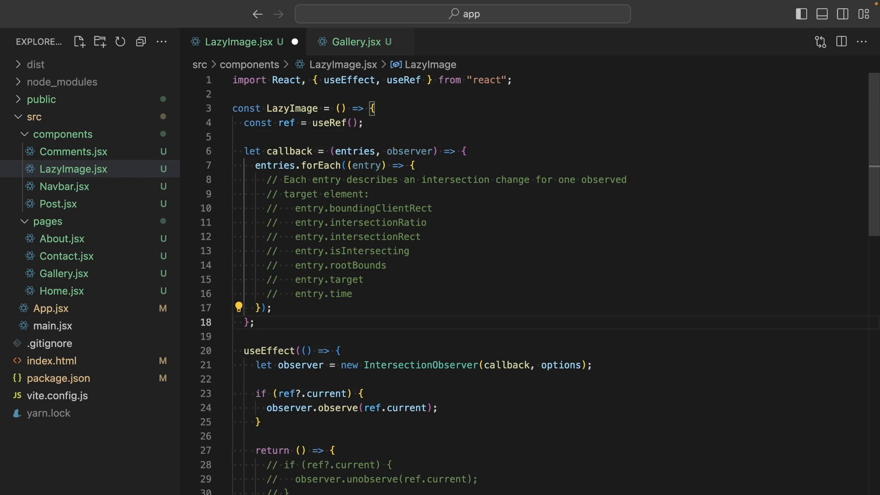
pyautogui.write('clg')
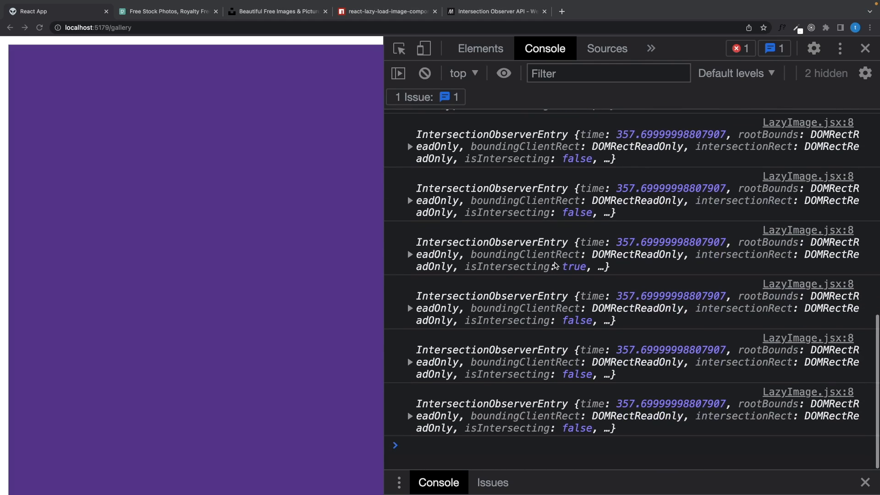
pyautogui.moveTo(575, 273)
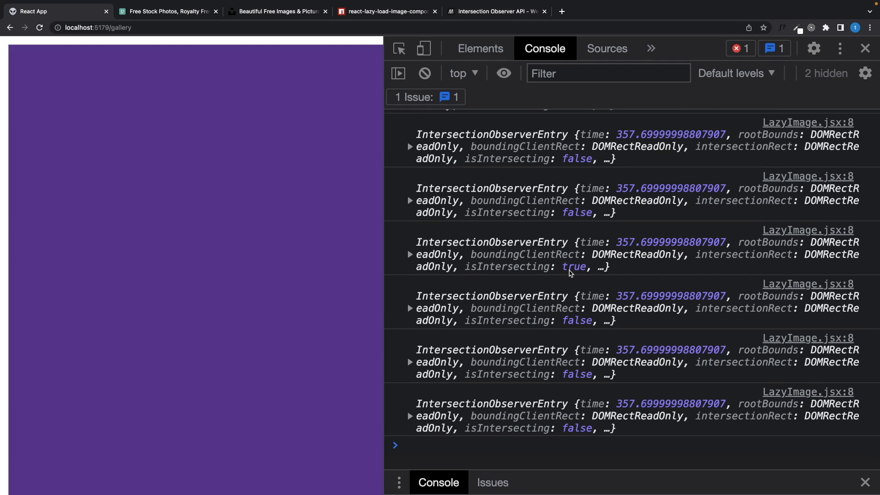
pyautogui.moveTo(597, 274)
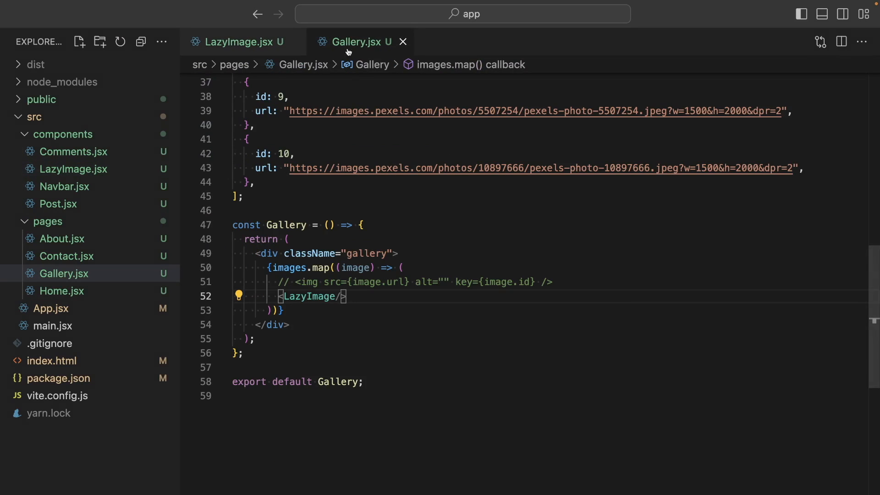
# - Pass id={image.id} key={image.id} to LazyImage in Gallery and set id={id} on its img
pyautogui.write('id={')
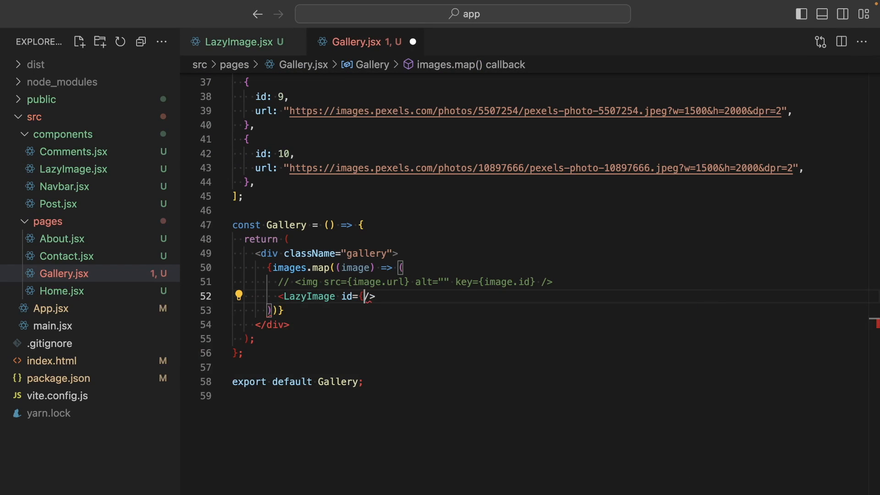
pyautogui.write('image.id} key={')
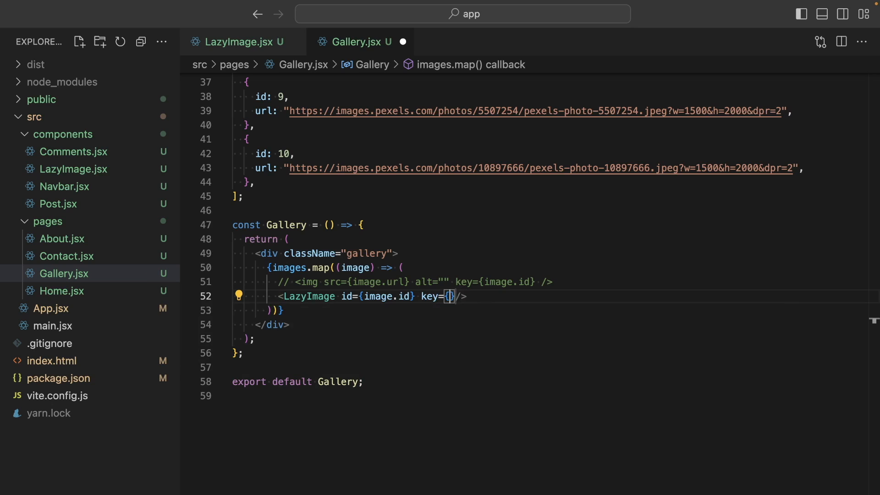
pyautogui.click(241, 42)
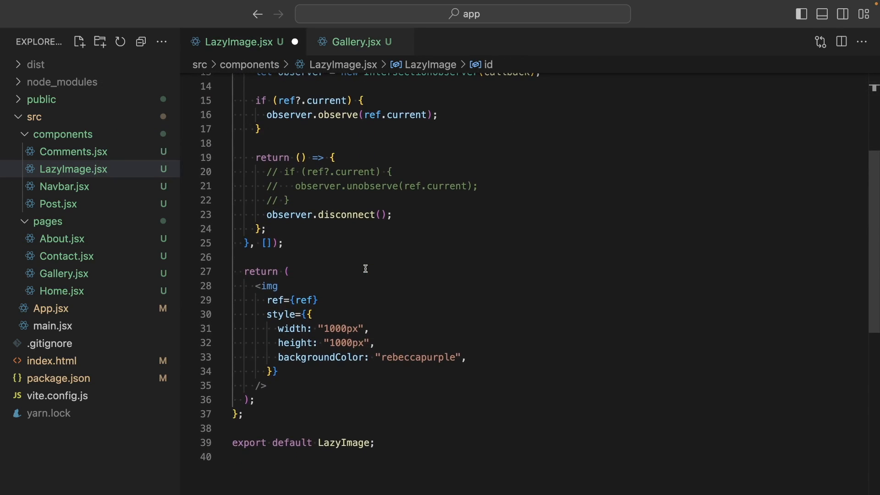
pyautogui.write('id={id}')
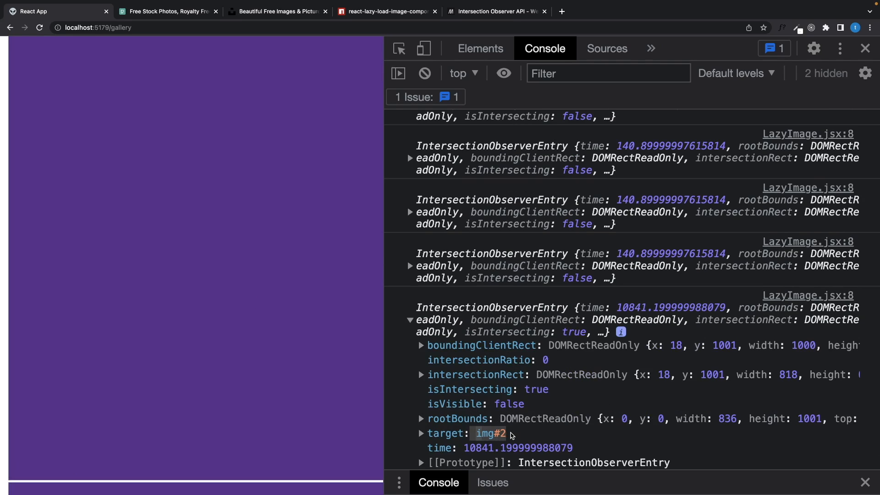
pyautogui.moveTo(476, 397)
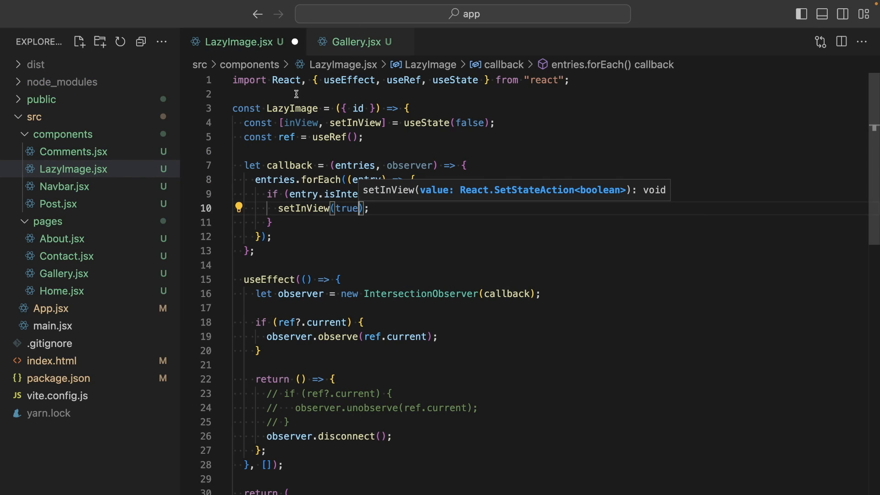
# - Call setInView(true) when intersecting and return inView ? <img {...props}/> : the placeholder
pyautogui.scroll(-3)
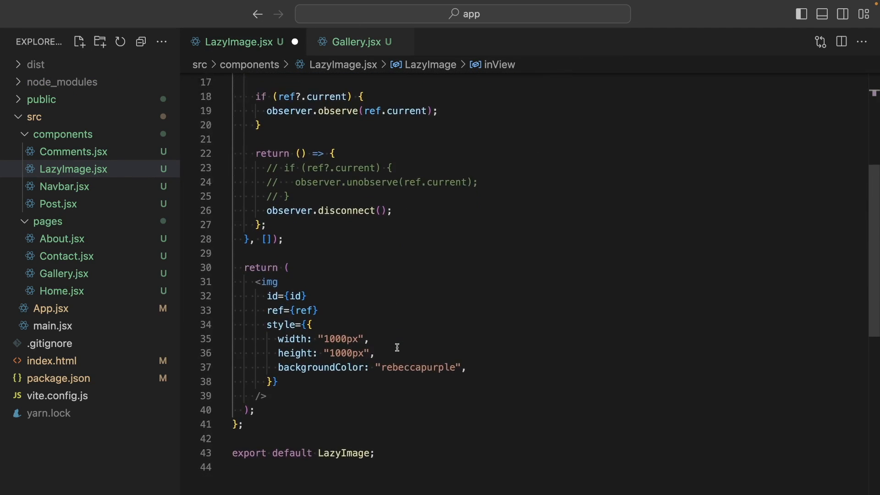
pyautogui.write('inV(')
pyautogui.write('<img/>')
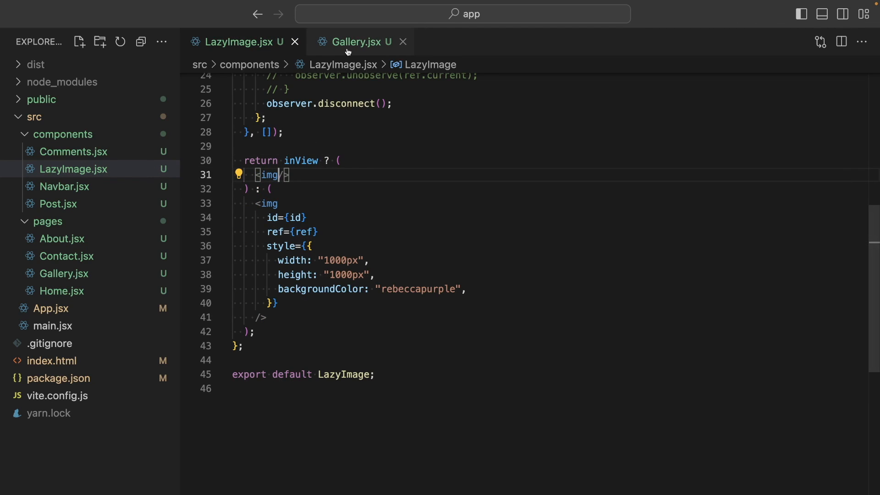
pyautogui.click(358, 42)
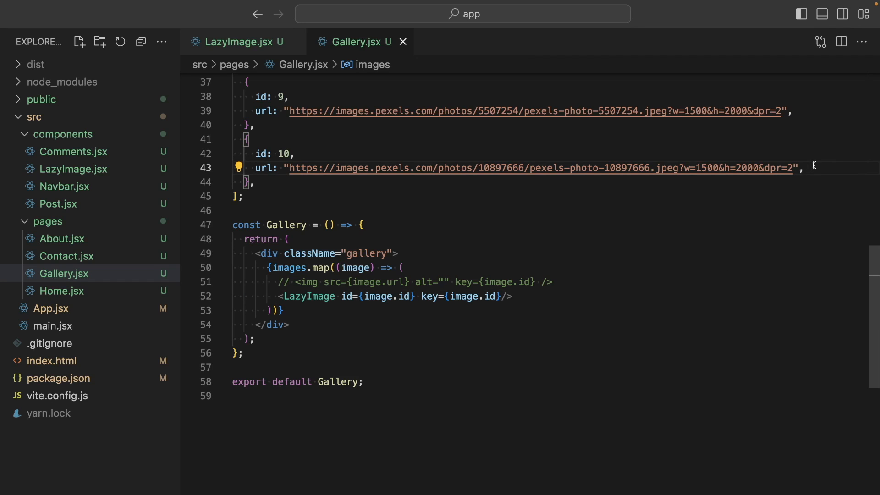
pyautogui.write('w:1000,')
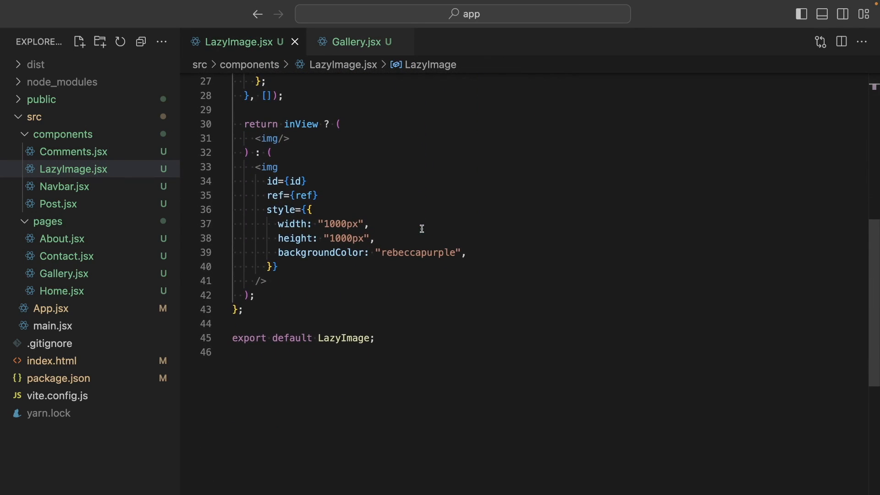
pyautogui.write('{...props}')
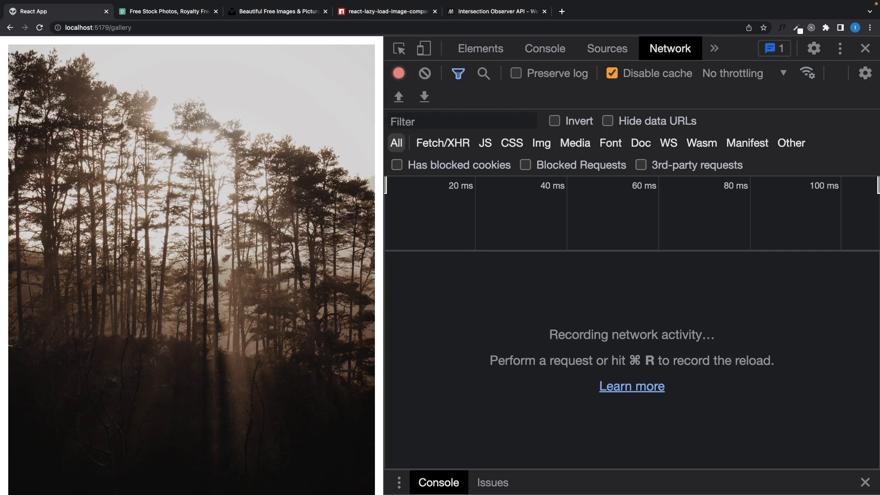
# - Reload the gallery with the Network panel recording and inspect the first photo's request
pyautogui.click(36, 27)
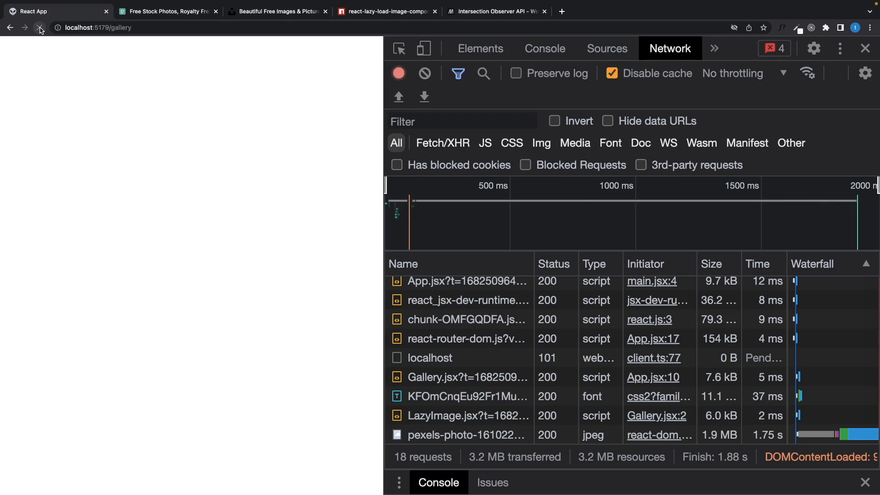
pyautogui.click(38, 28)
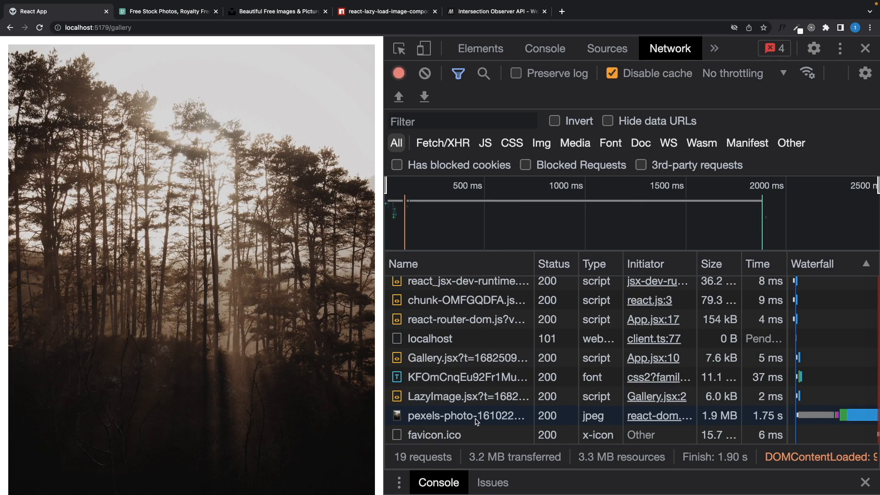
pyautogui.moveTo(719, 417)
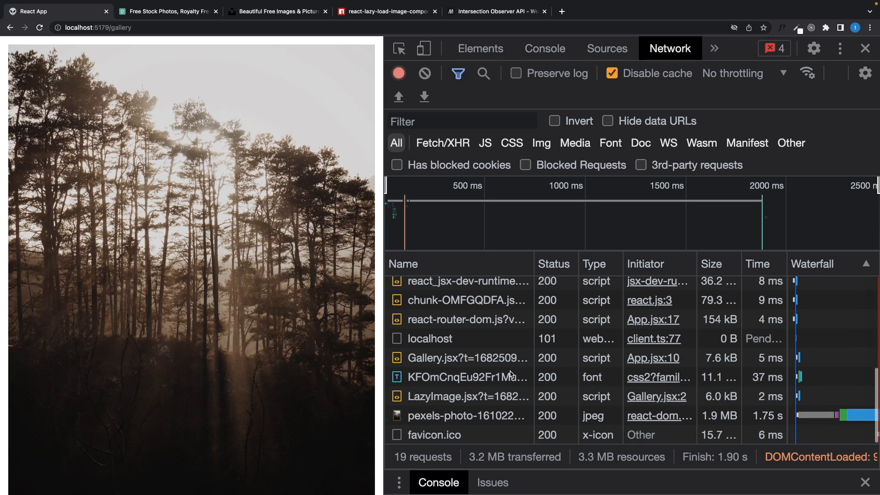
pyautogui.moveTo(275, 342)
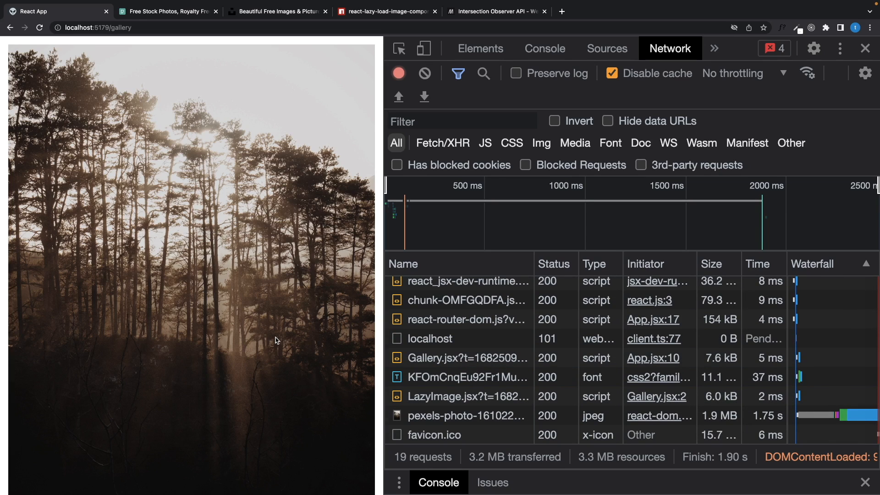
# - Scroll down the gallery and watch each pexels-photo request appear as its image enters view
pyautogui.scroll(-3)
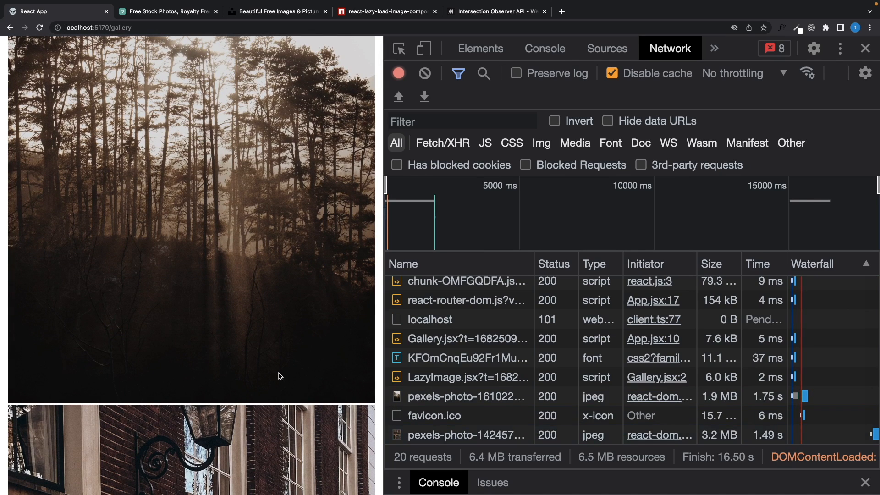
pyautogui.scroll(-3)
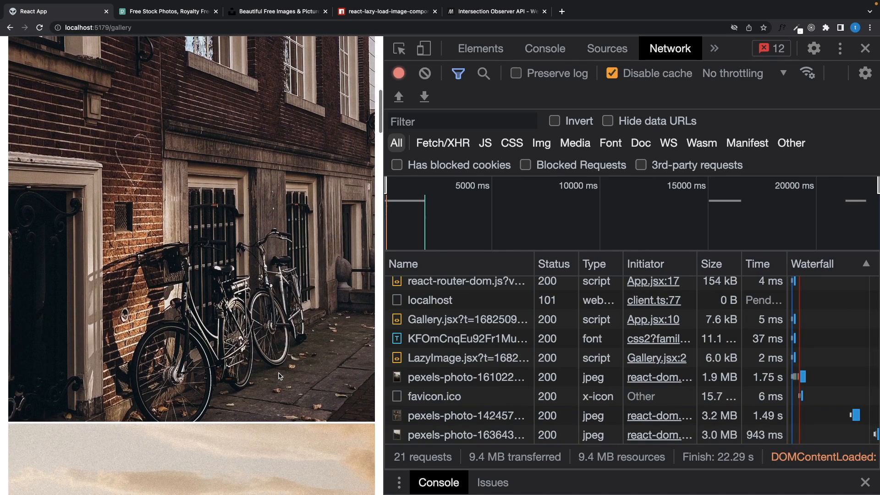
pyautogui.scroll(-3)
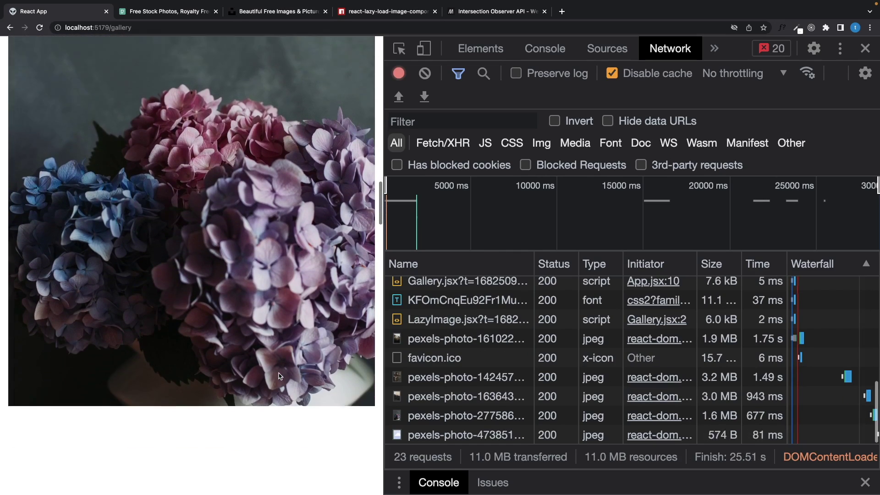
pyautogui.scroll(-3)
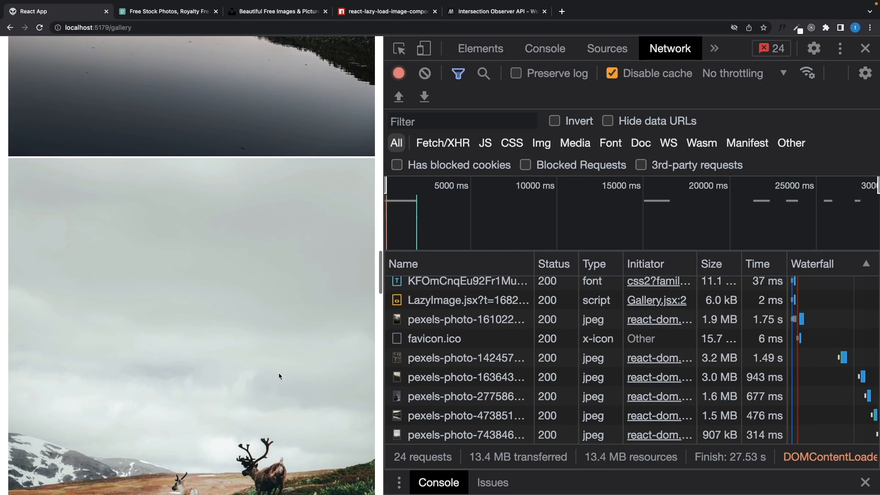
pyautogui.scroll(-3)
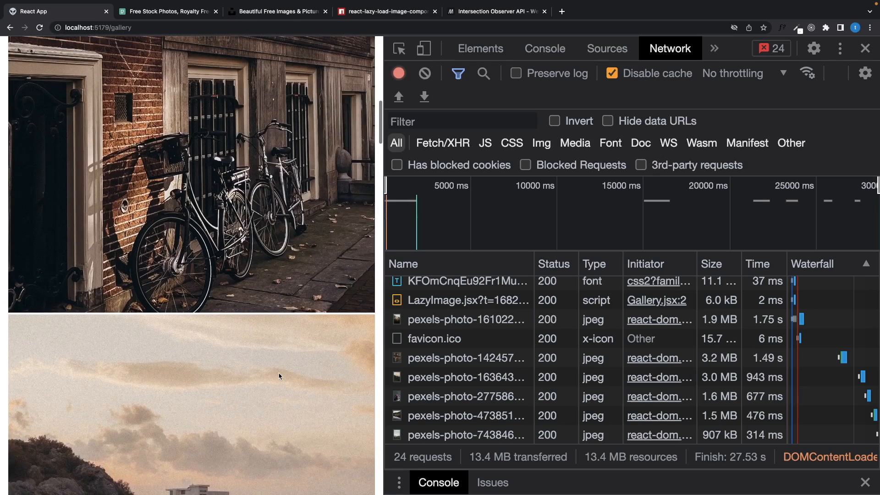
pyautogui.scroll(-3)
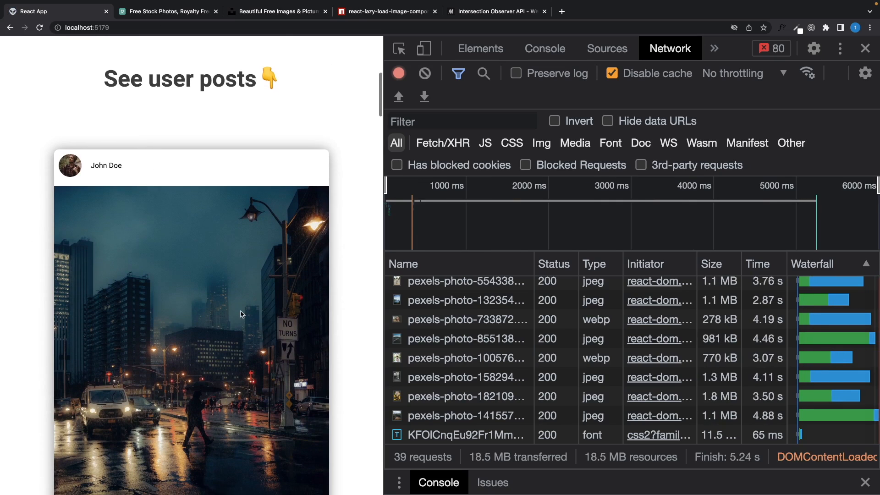
# - Return to the Gallery page via the navbar link, now showing photos in two columns
pyautogui.scroll(-3)
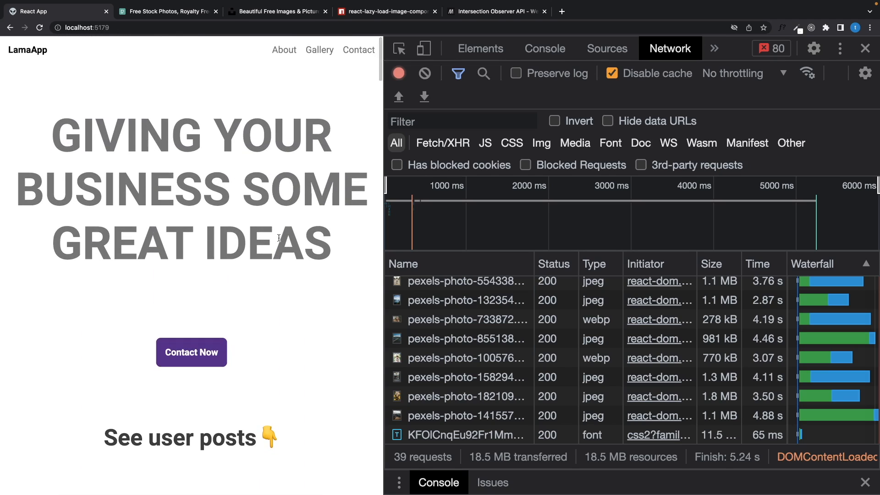
pyautogui.click(319, 50)
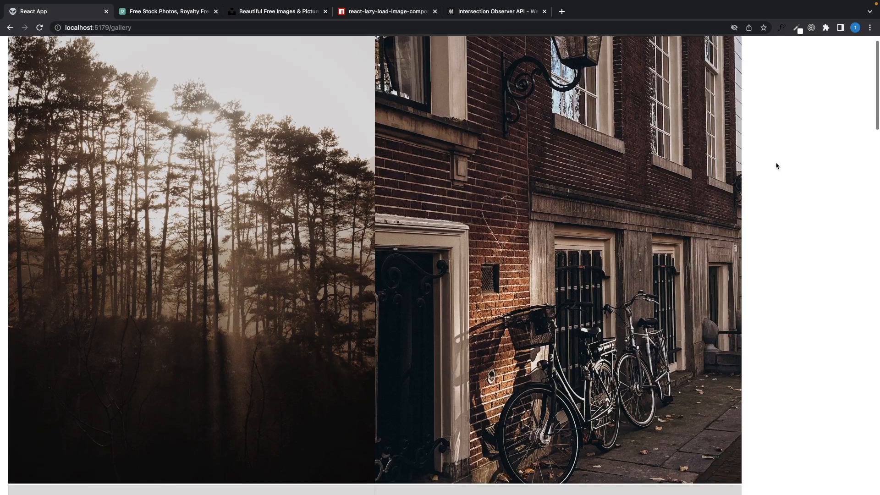
# - Scroll to the bottom of the two-column gallery so the magnolia and pancake photos load
pyautogui.scroll(-3)
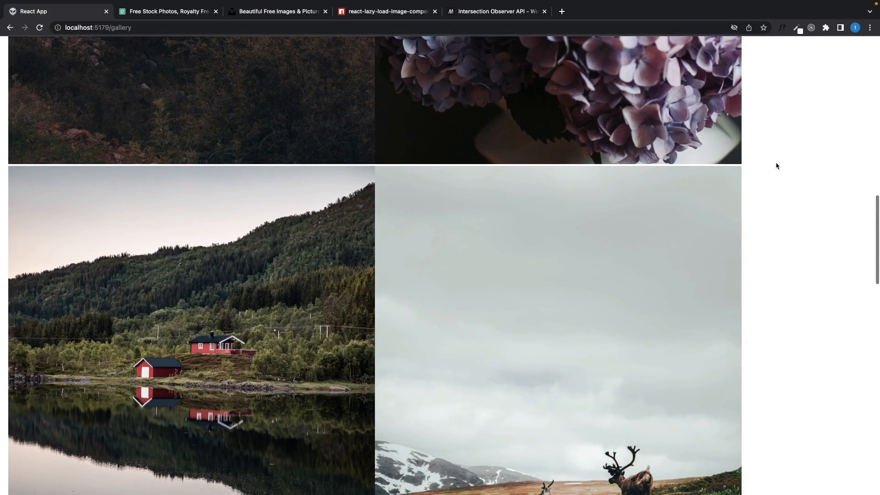
pyautogui.scroll(-3)
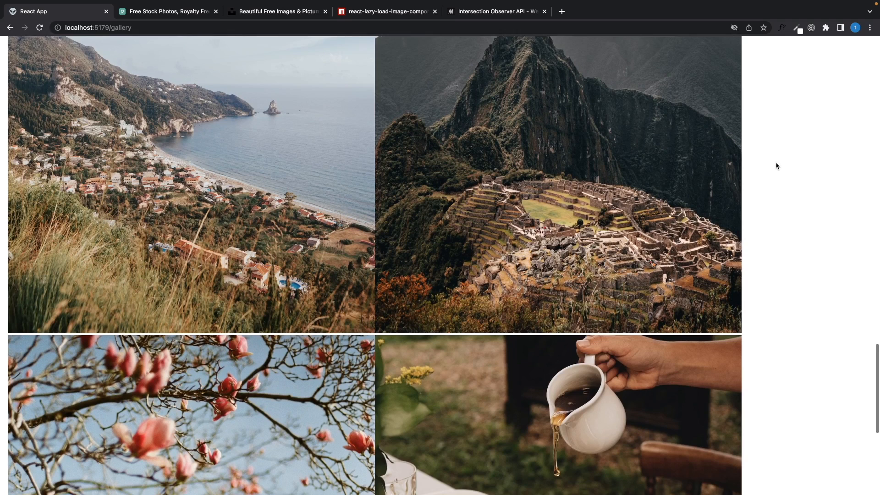
pyautogui.scroll(-3)
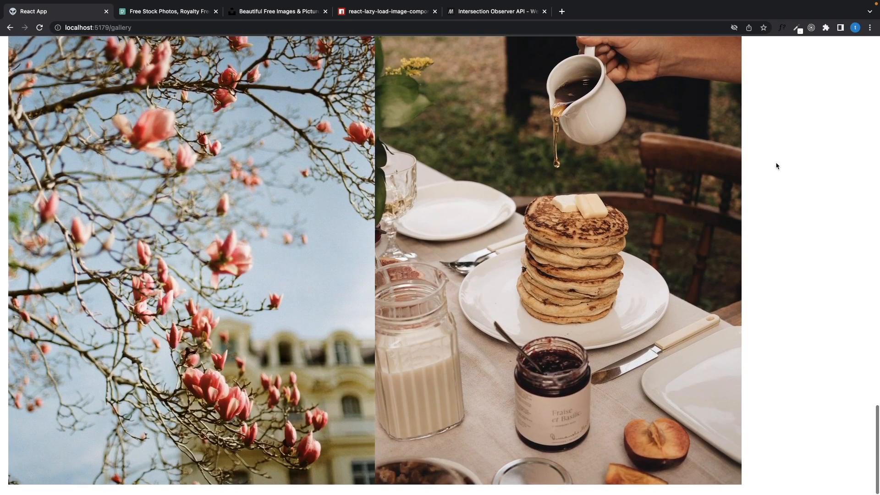